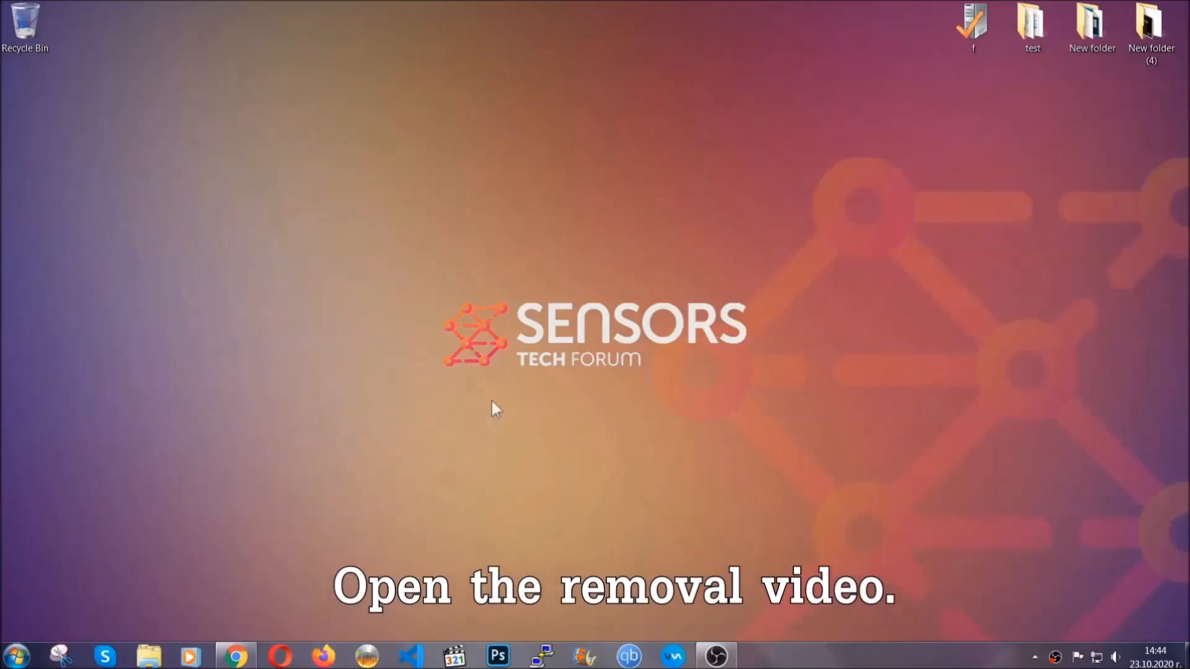
# Open the ransomware removal video and follow its description link to the SensorsTechForum article
pyautogui.click(236, 655)
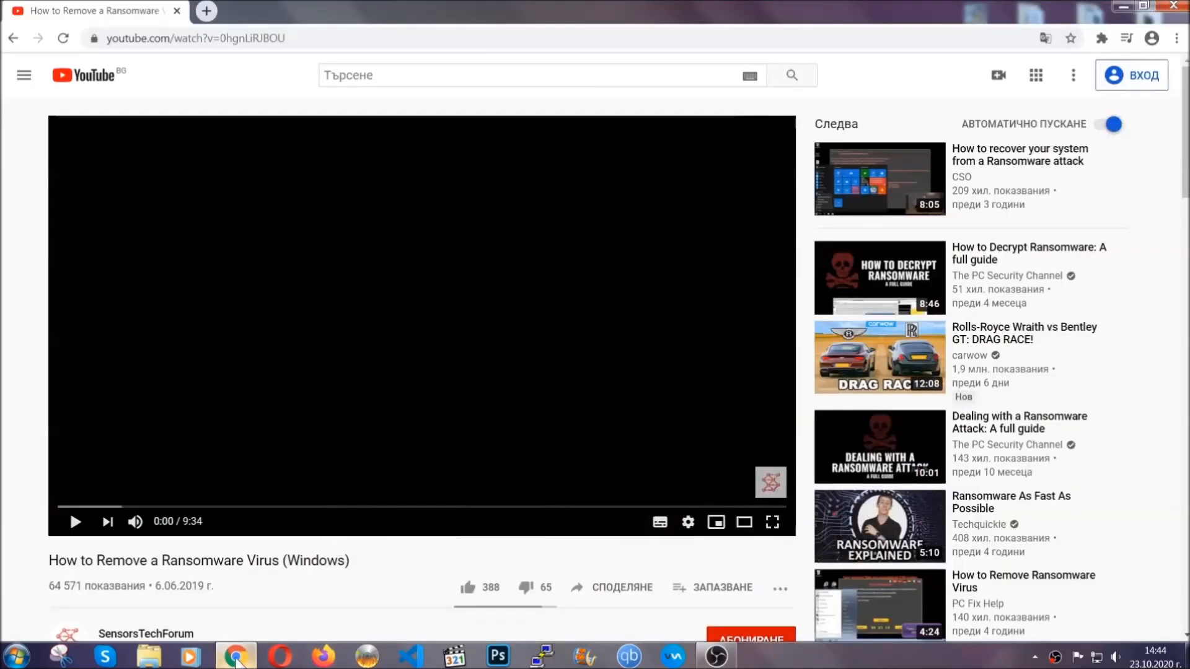
pyautogui.scroll(-3)
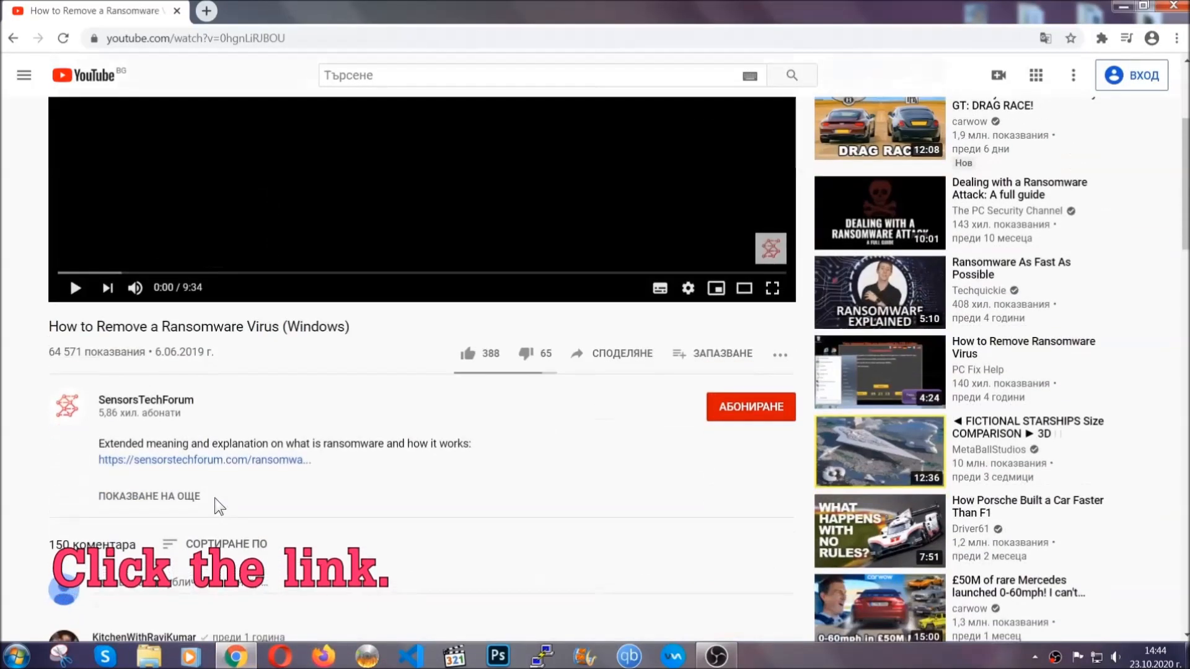
pyautogui.click(203, 459)
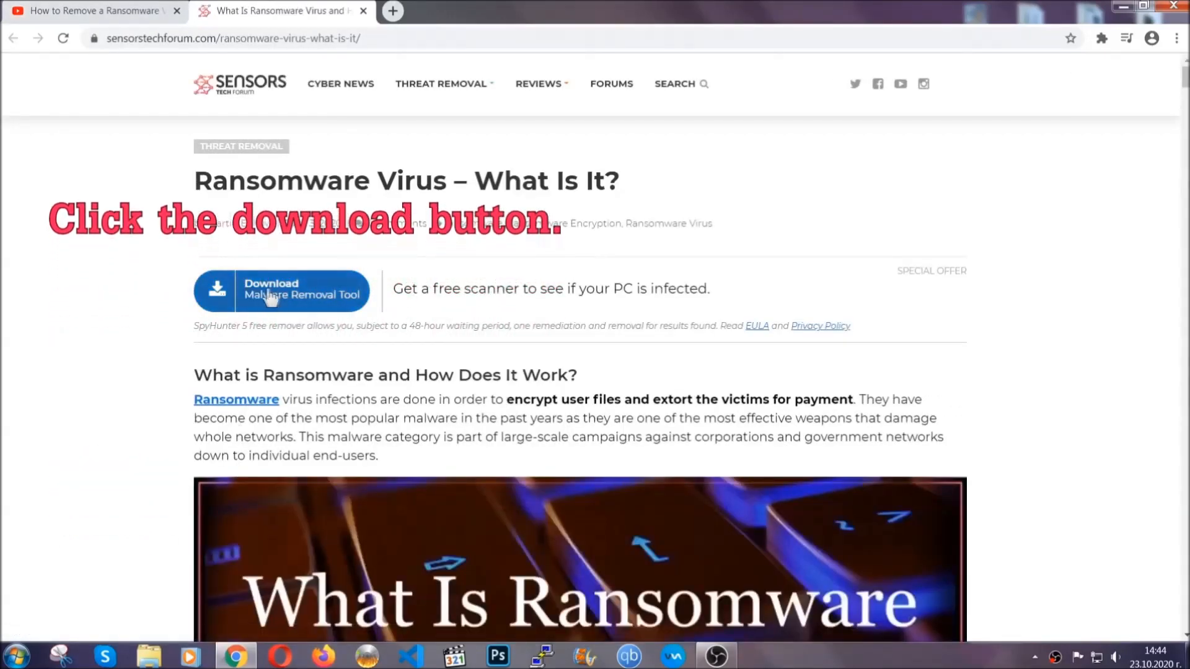
# Download the SpyHunter 5 malware removal tool from the article page
pyautogui.click(282, 290)
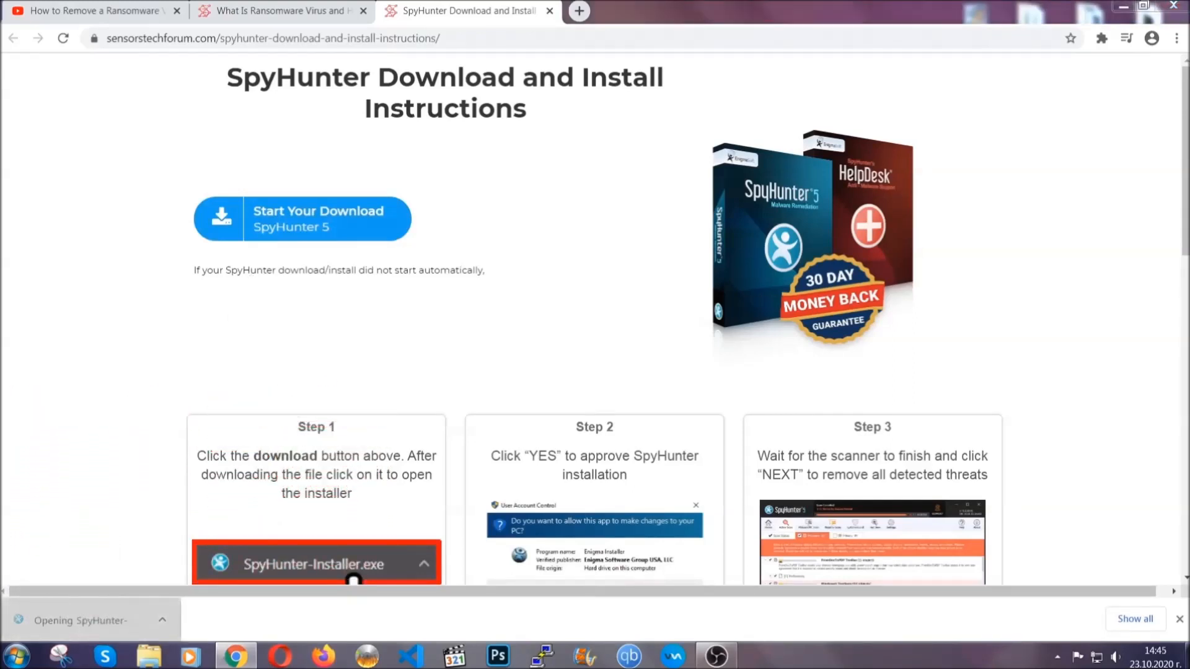
# Run SpyHunter-Installer.exe in English, accept the EULA and install SpyHunter 5
pyautogui.click(315, 564)
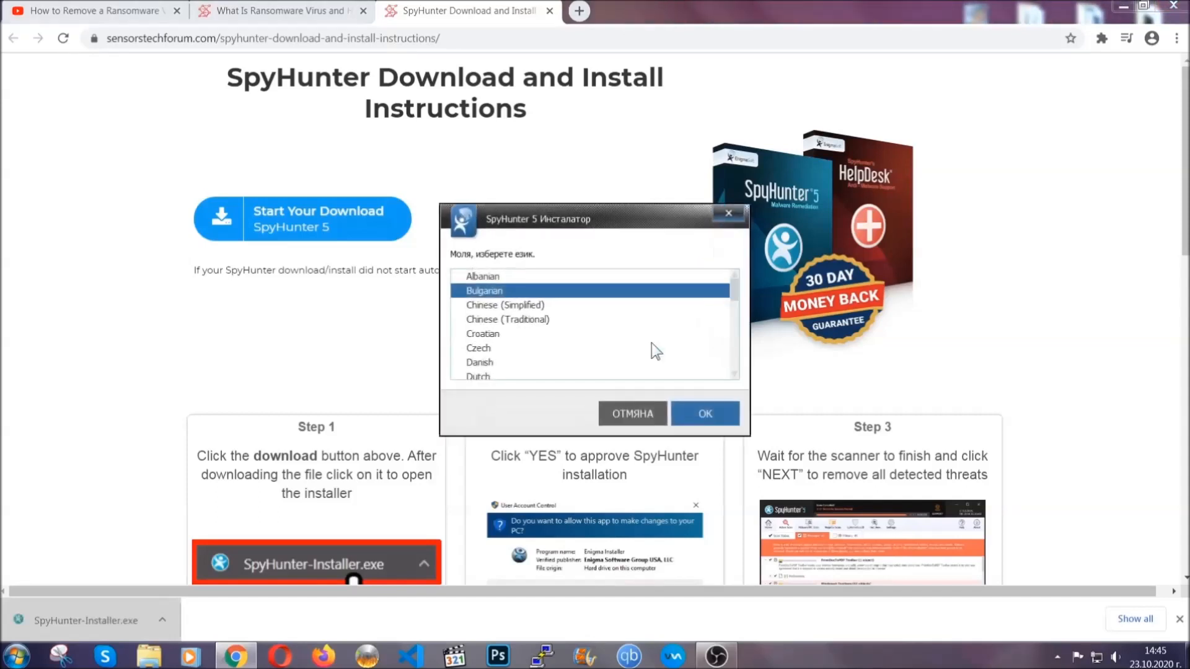
pyautogui.scroll(-3)
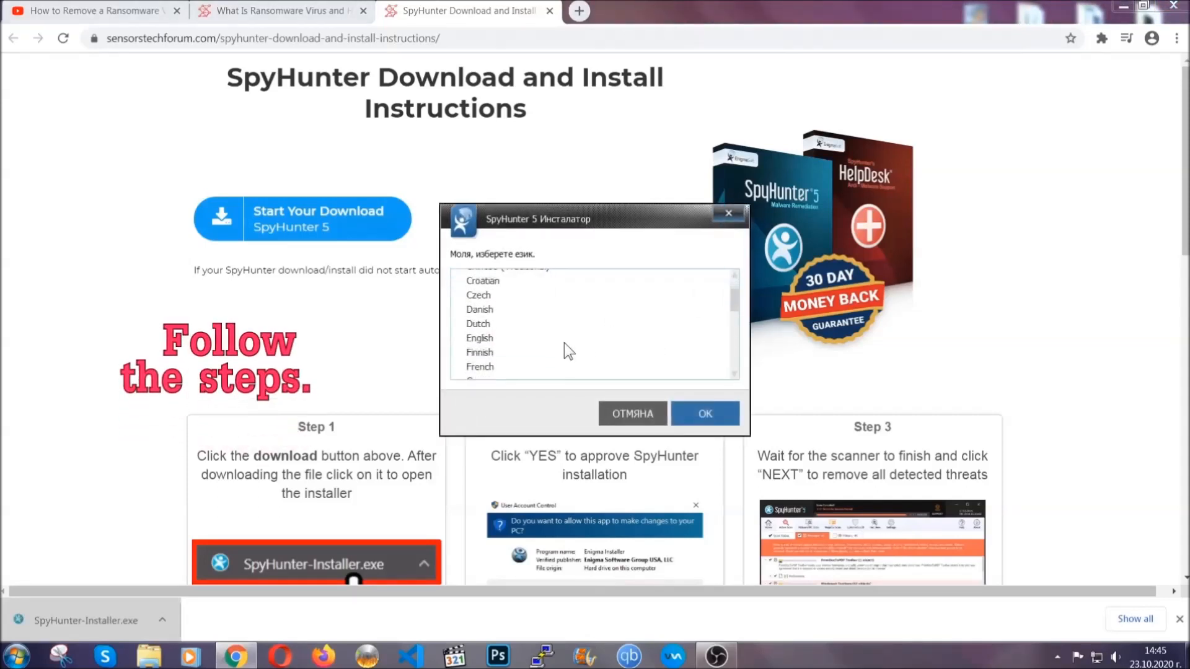
pyautogui.click(479, 337)
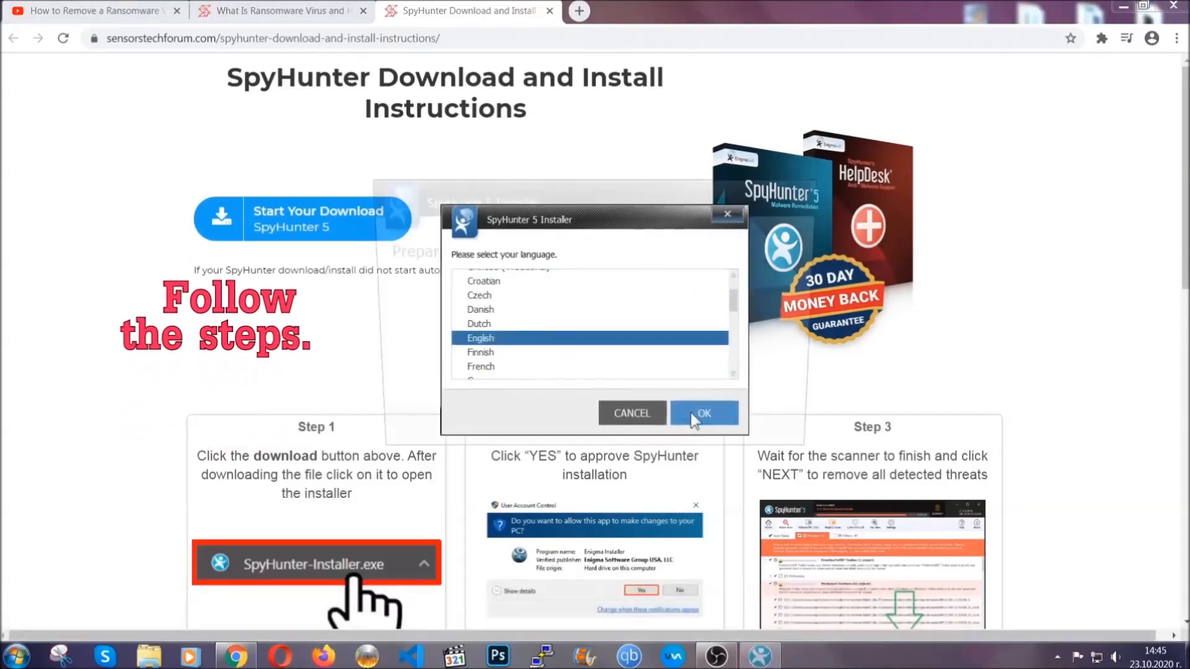
pyautogui.click(702, 414)
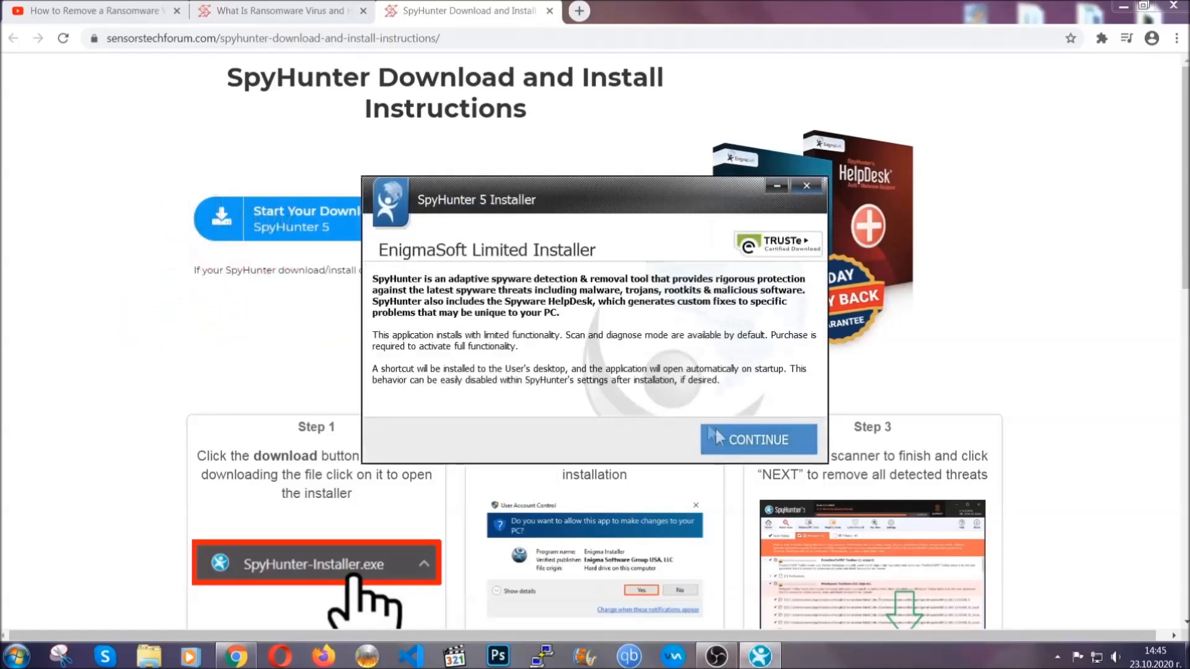
pyautogui.click(756, 439)
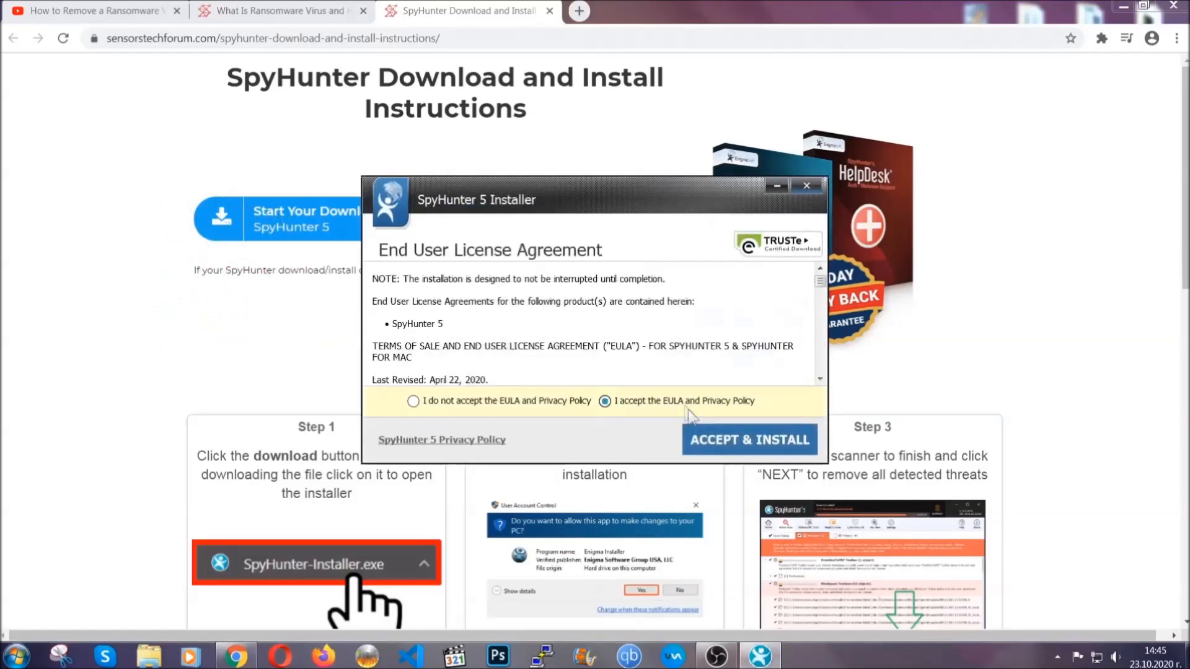
pyautogui.click(749, 440)
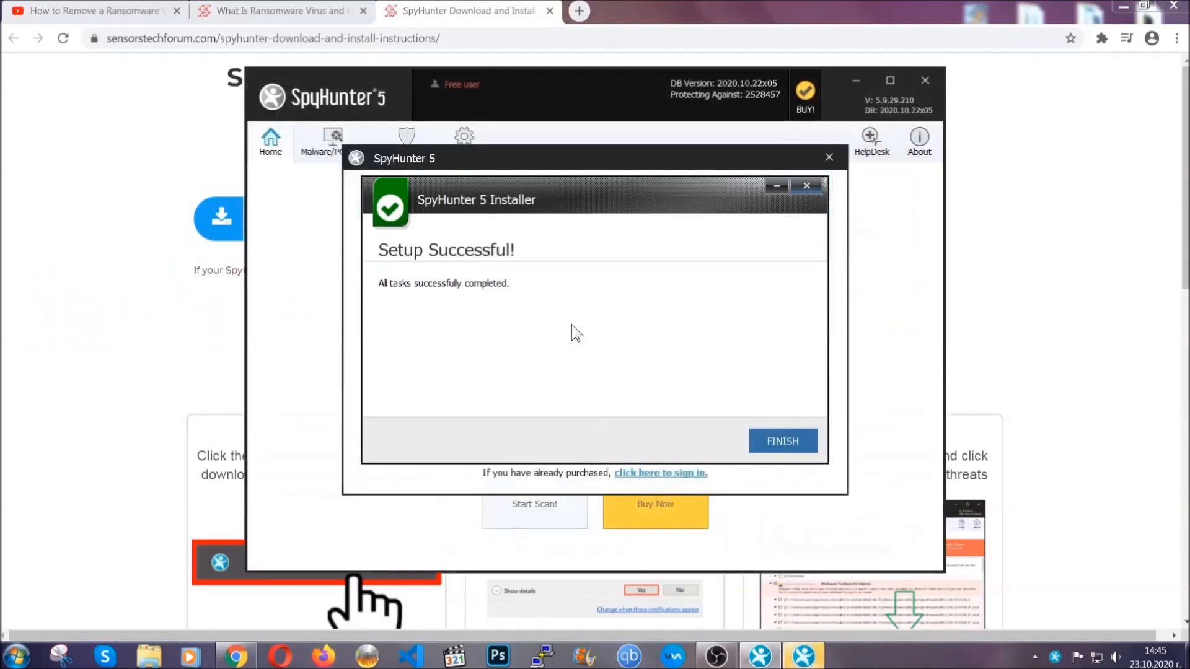
# Finish setup and remove the detected PUP.Keygen.BB (Keygen.exe) threat from the scan
pyautogui.click(782, 441)
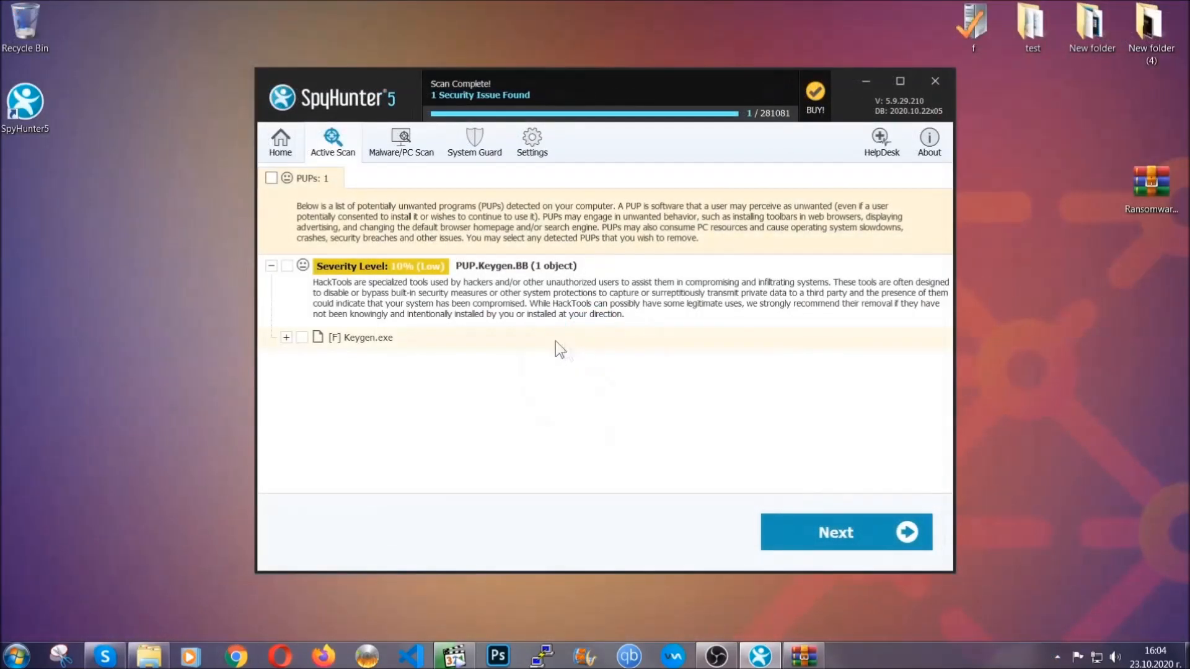
pyautogui.click(271, 178)
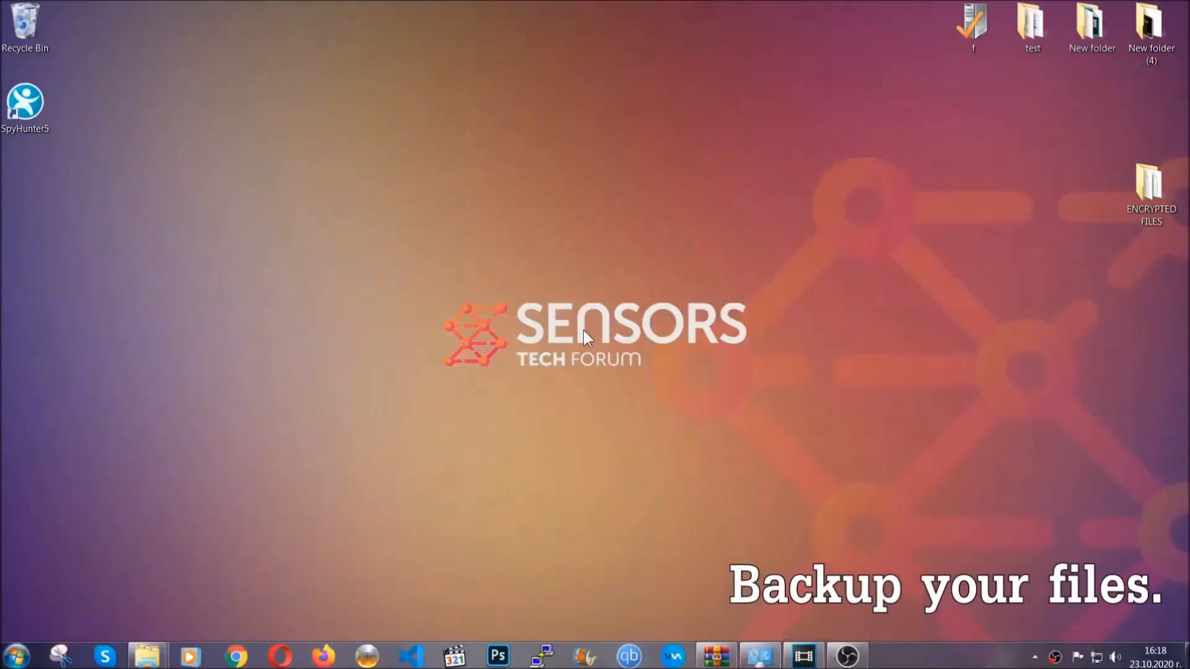
# Copy all six encrypted .efji files from the ENCRYPTED FILES folder
pyautogui.click(1151, 182)
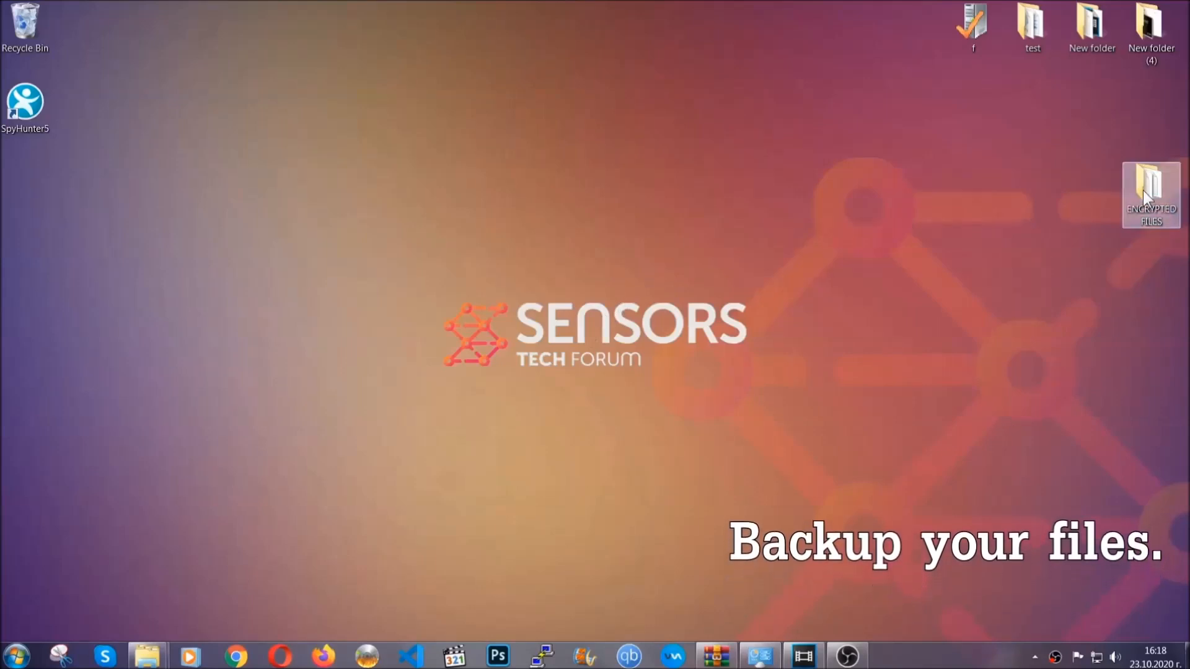
pyautogui.doubleClick(1150, 192)
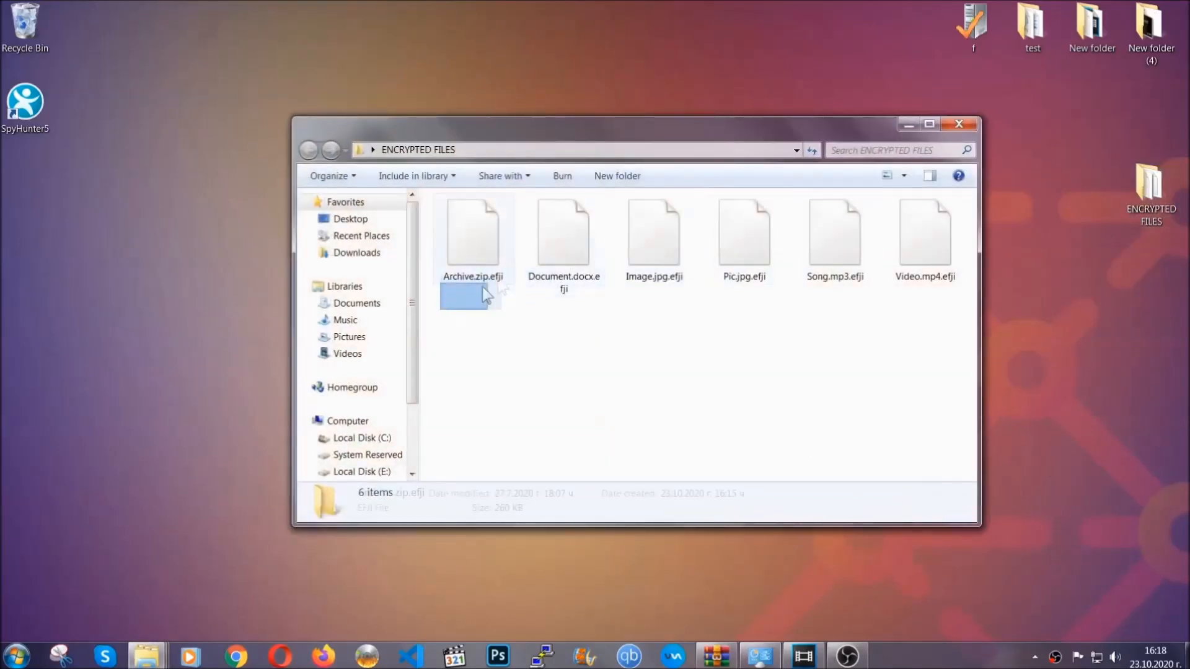
pyautogui.rightClick(934, 228)
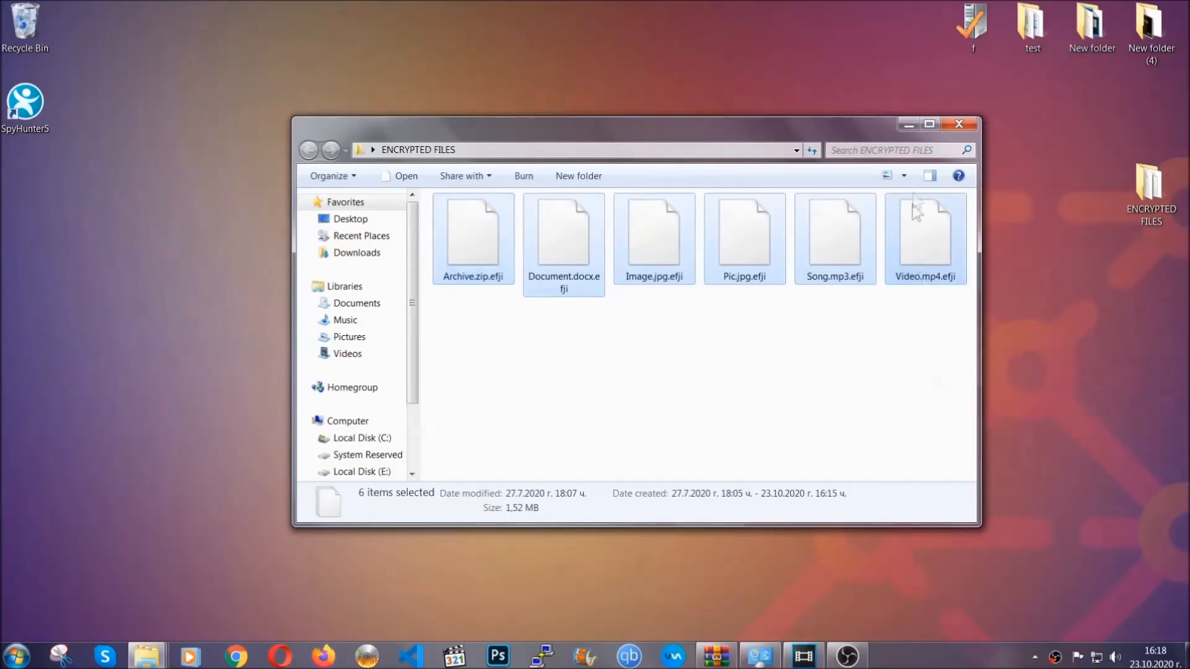
pyautogui.click(958, 123)
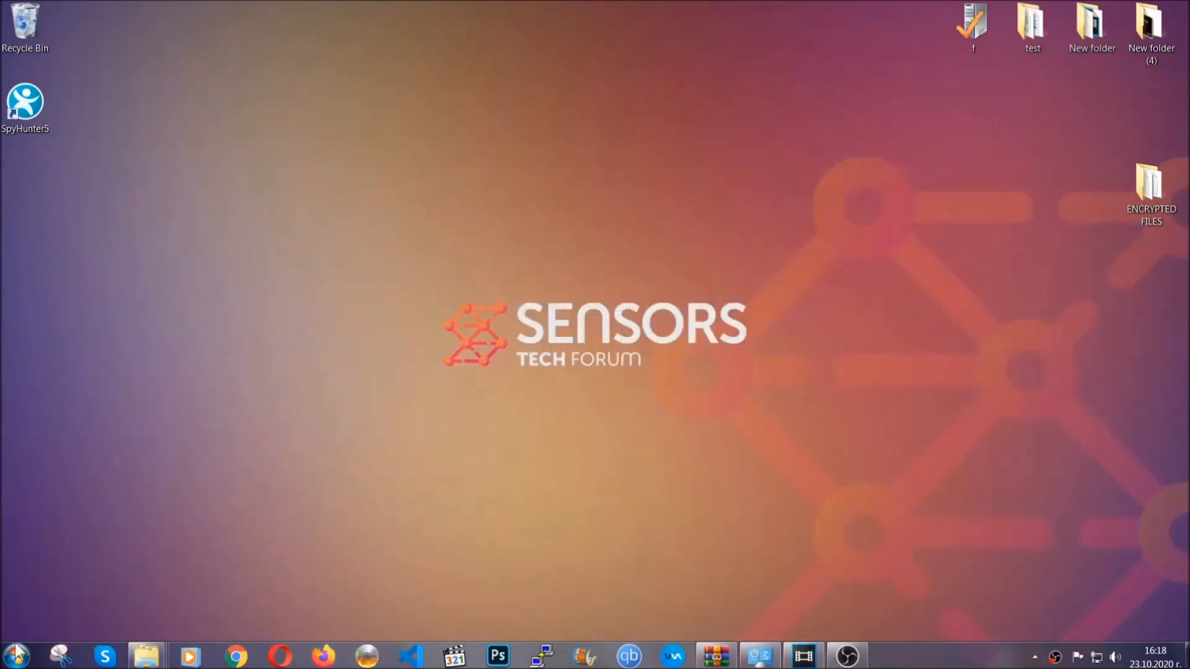
pyautogui.moveTo(230, 471)
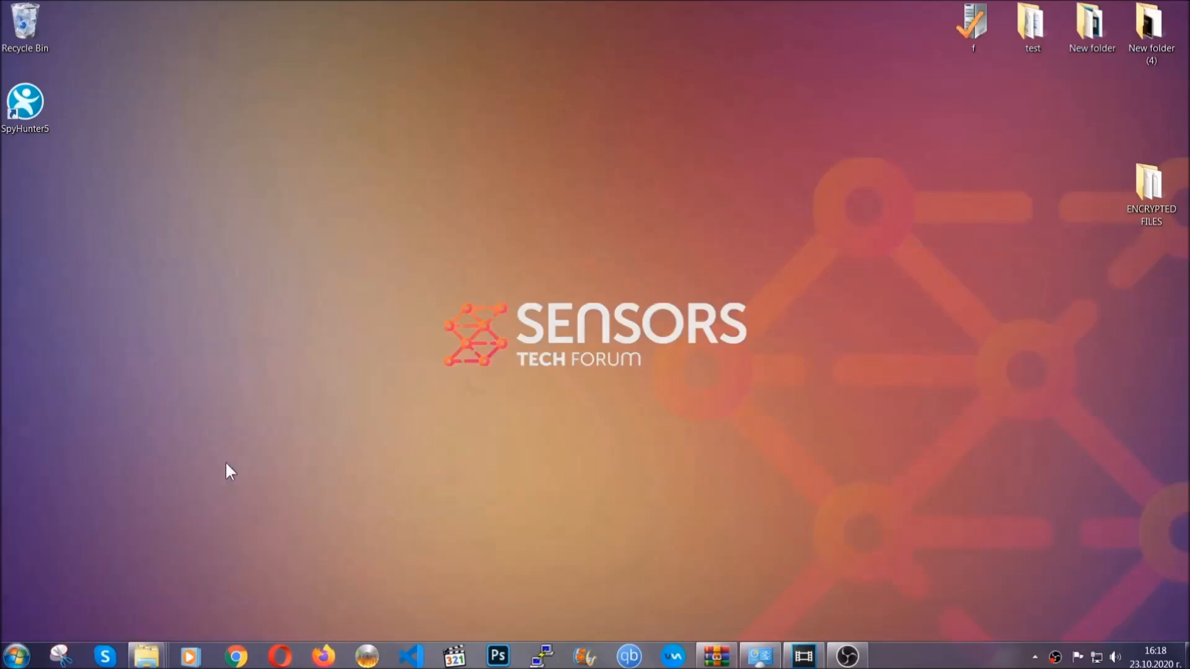
# Paste the encrypted files onto FLASH DRIVE (H:) as a backup and close the window
pyautogui.click(145, 656)
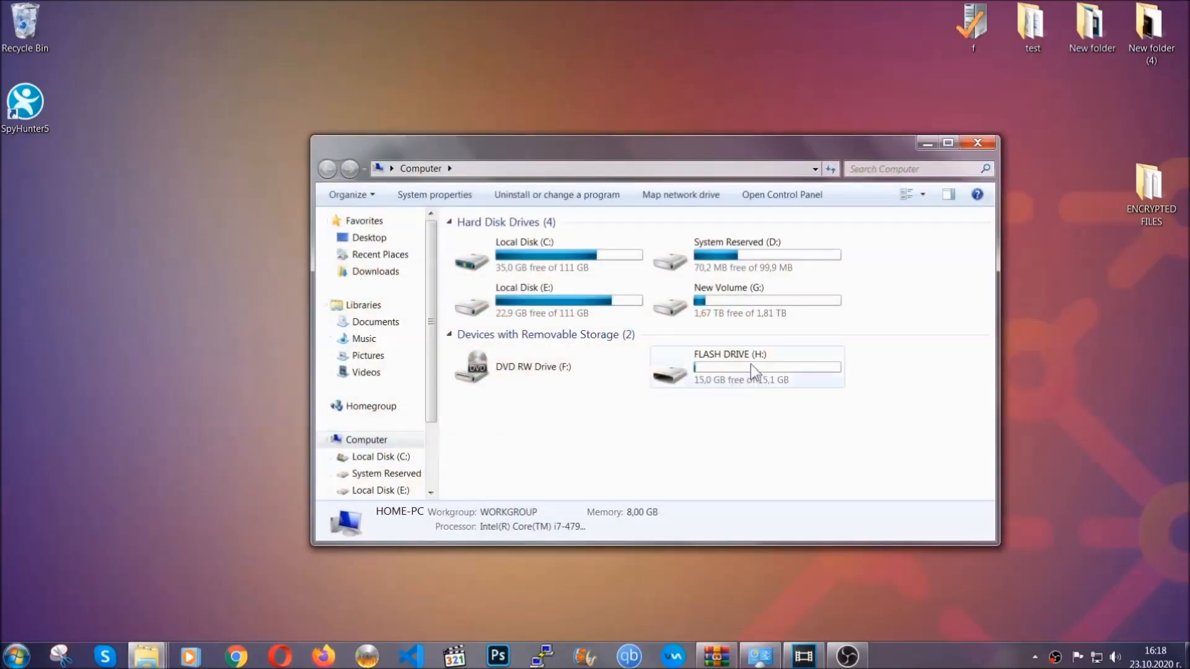
pyautogui.doubleClick(729, 367)
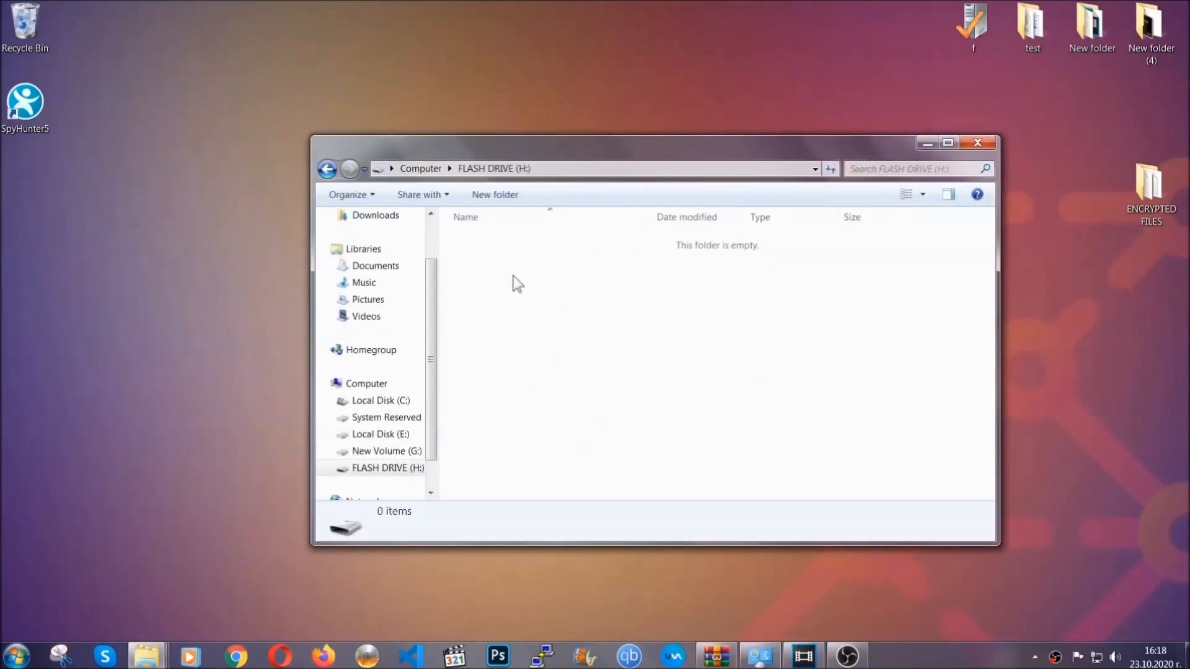
pyautogui.rightClick(518, 283)
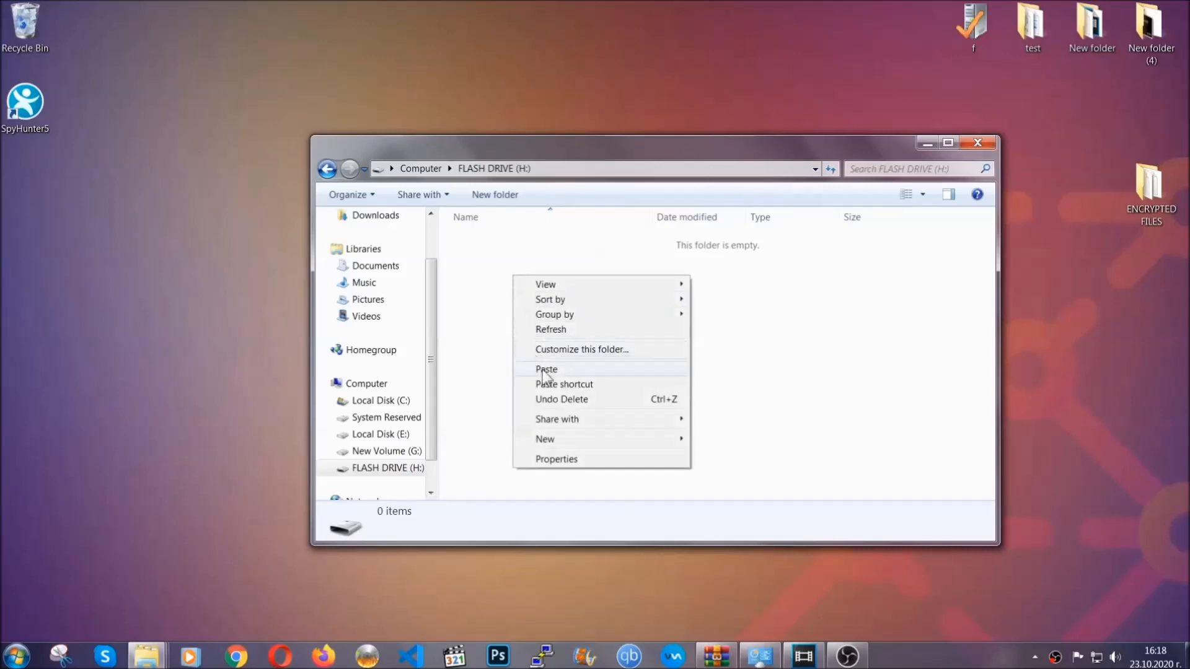
pyautogui.click(545, 369)
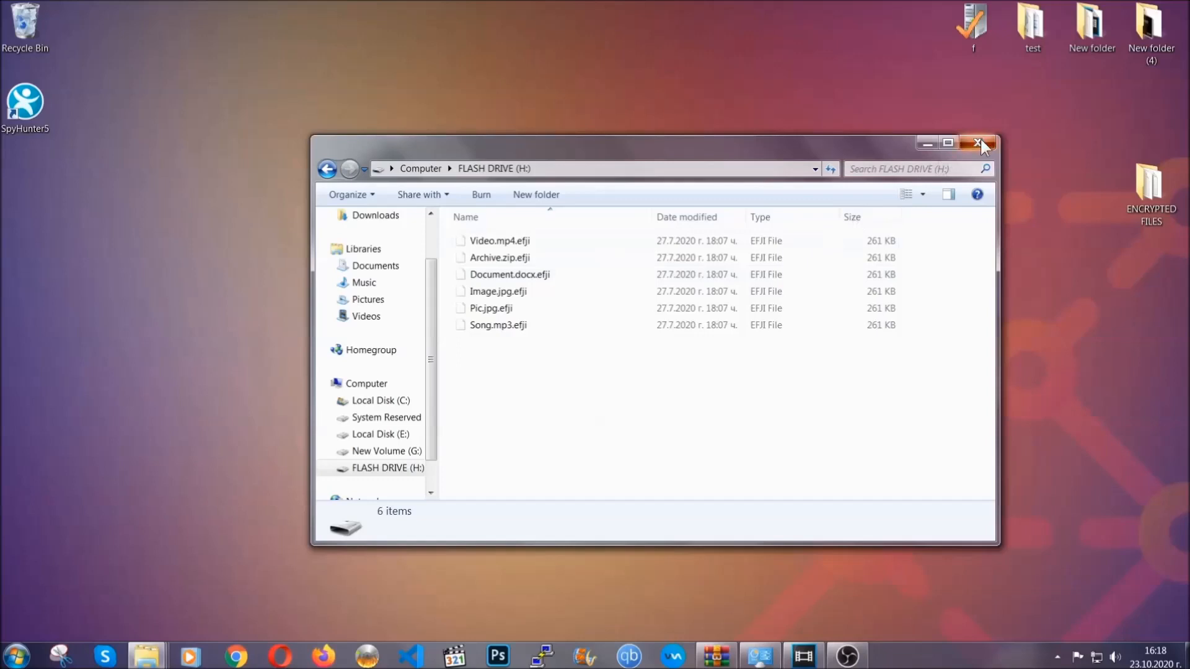
pyautogui.click(979, 142)
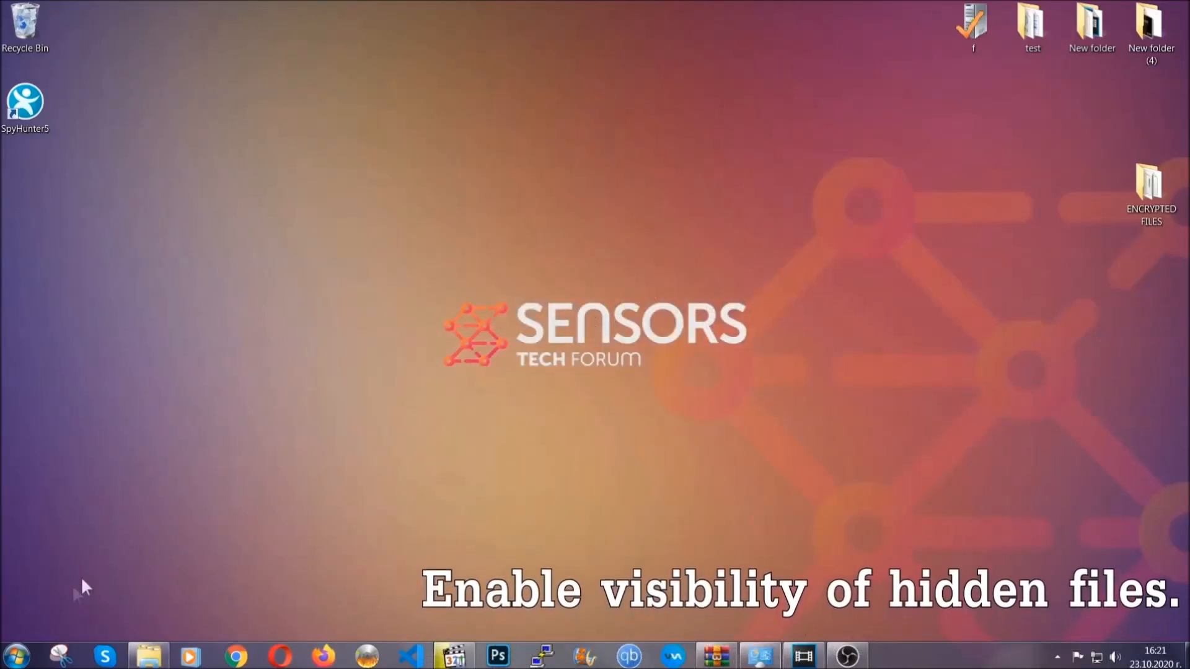
# Enable 'Show hidden files, folders, and drives' in Folder Options and apply it
pyautogui.click(15, 655)
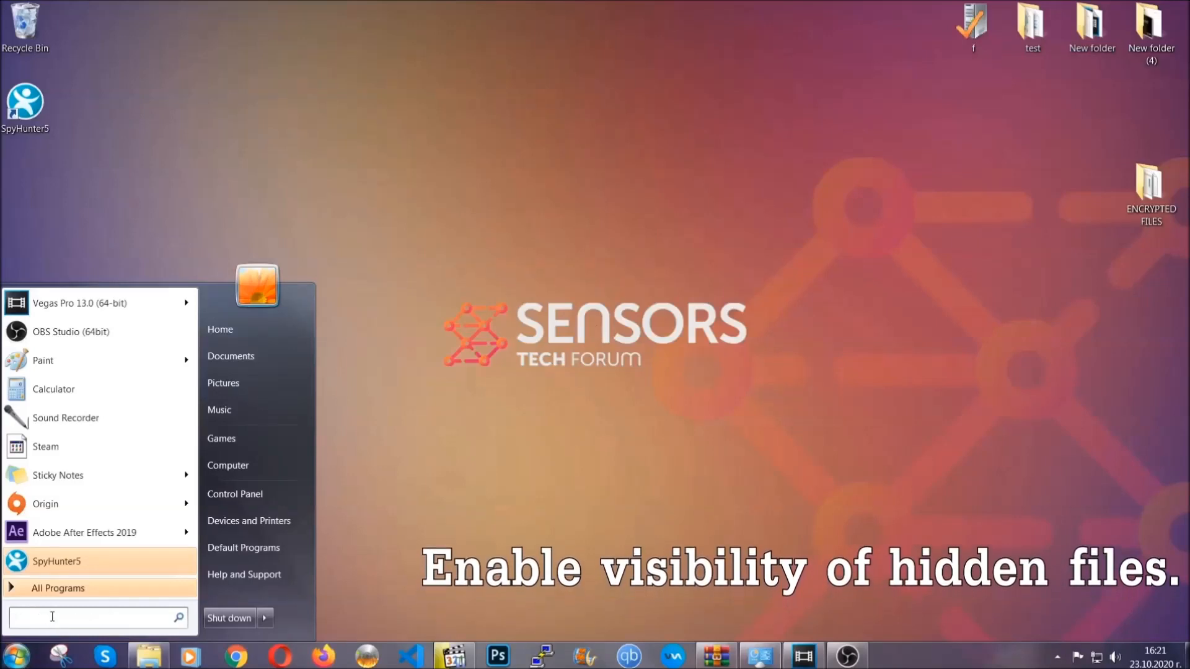
pyautogui.write('s')
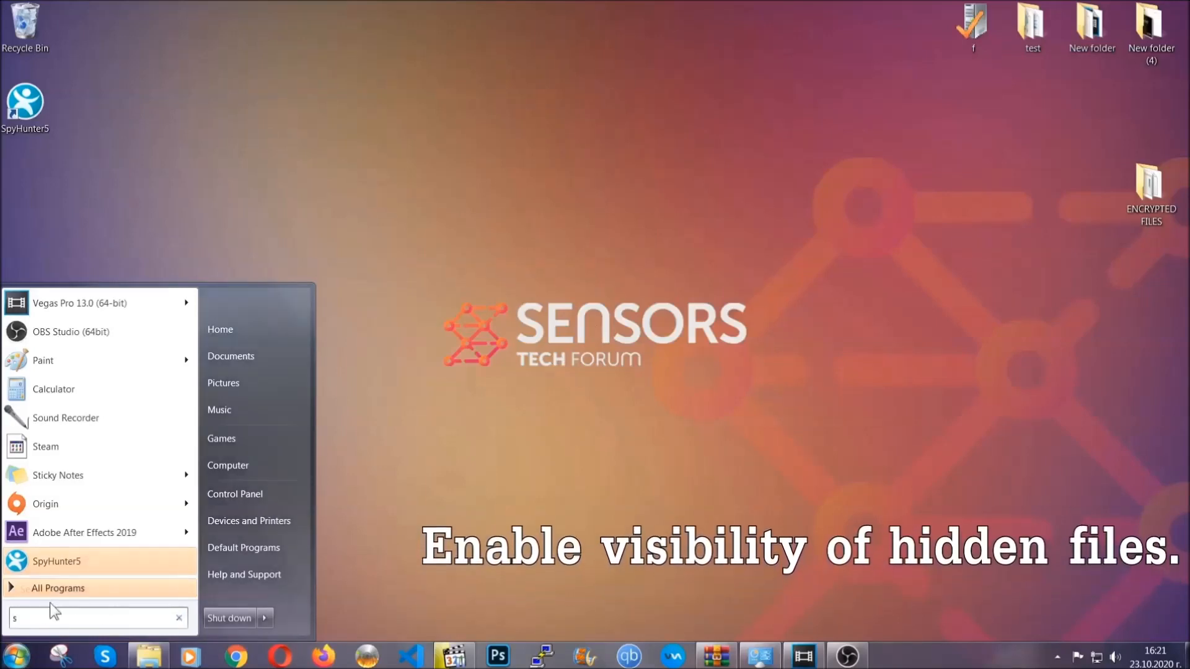
pyautogui.write('how hidden files and folders')
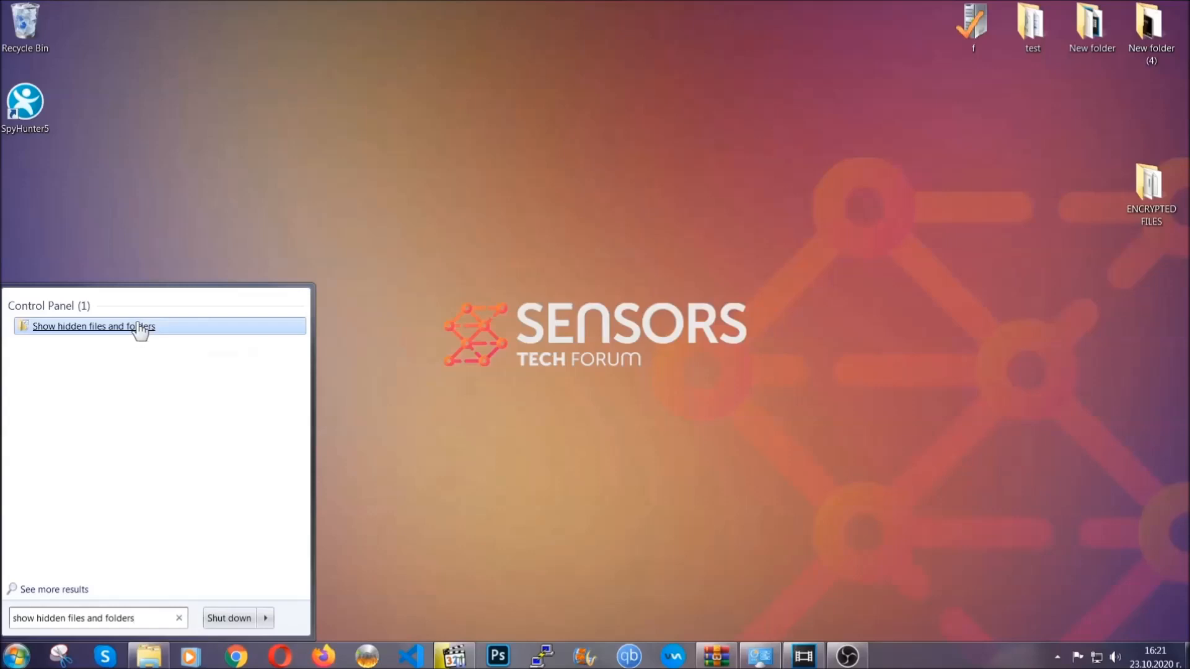
pyautogui.click(93, 326)
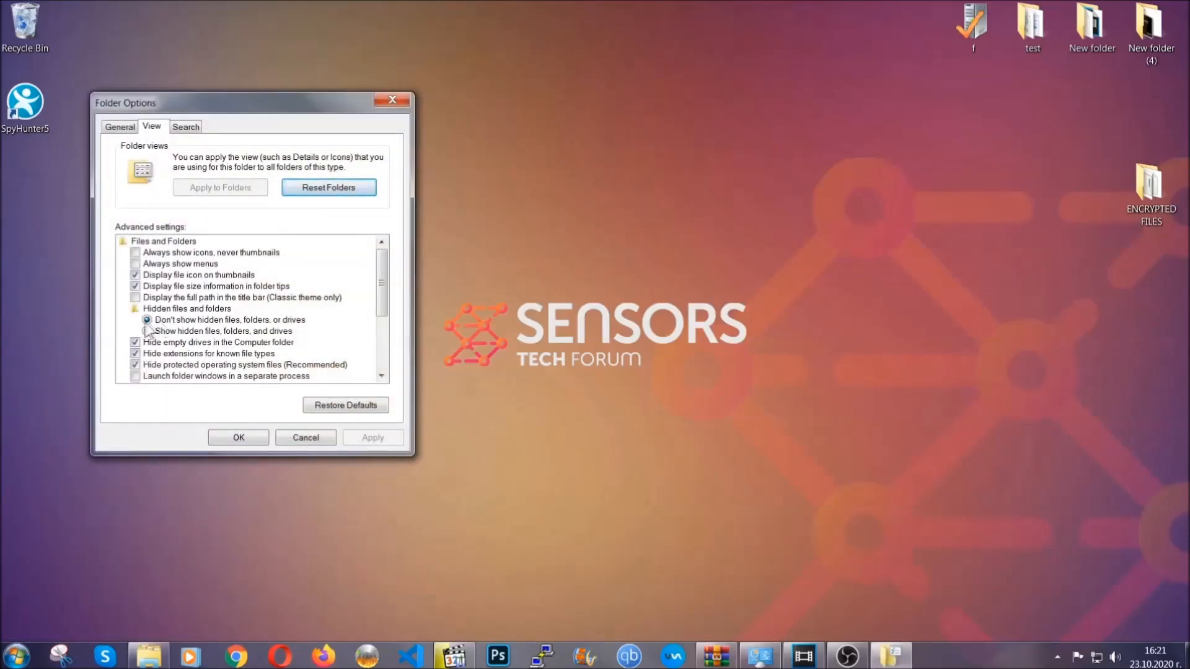
pyautogui.click(147, 331)
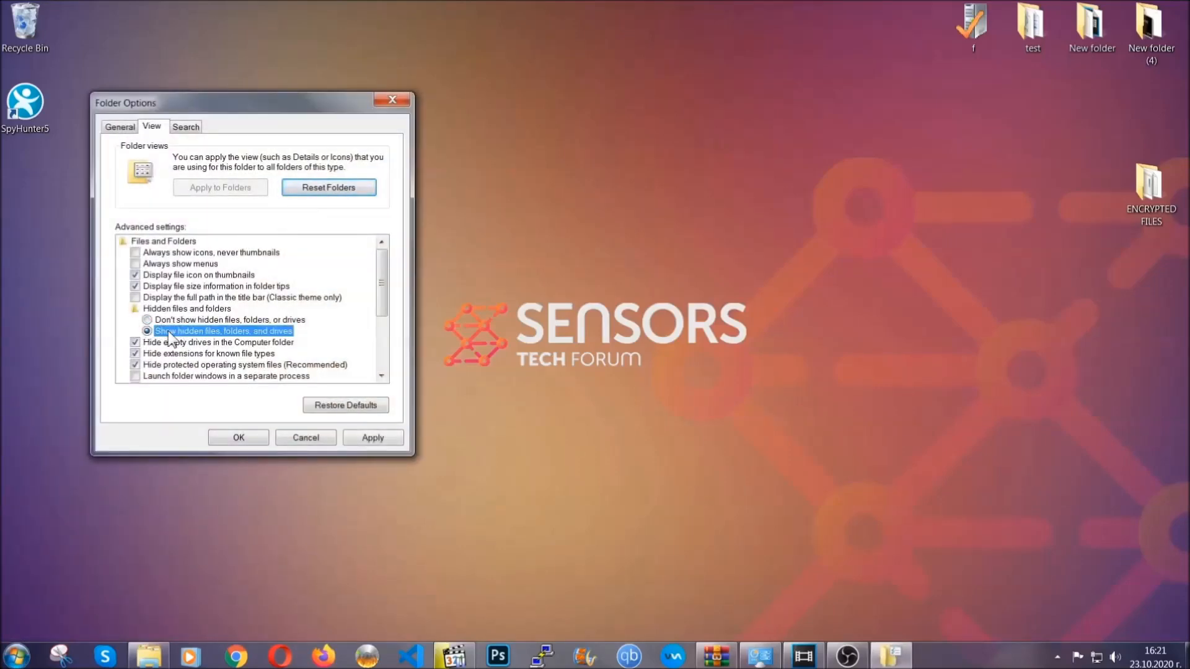
pyautogui.click(371, 437)
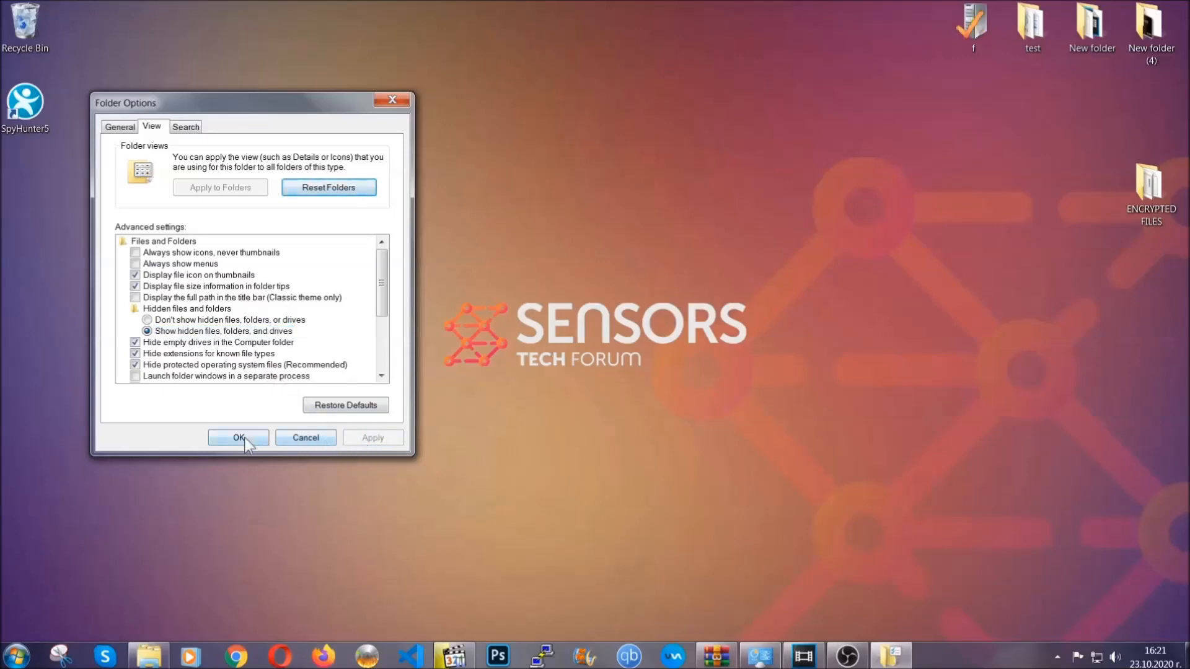
pyautogui.click(238, 437)
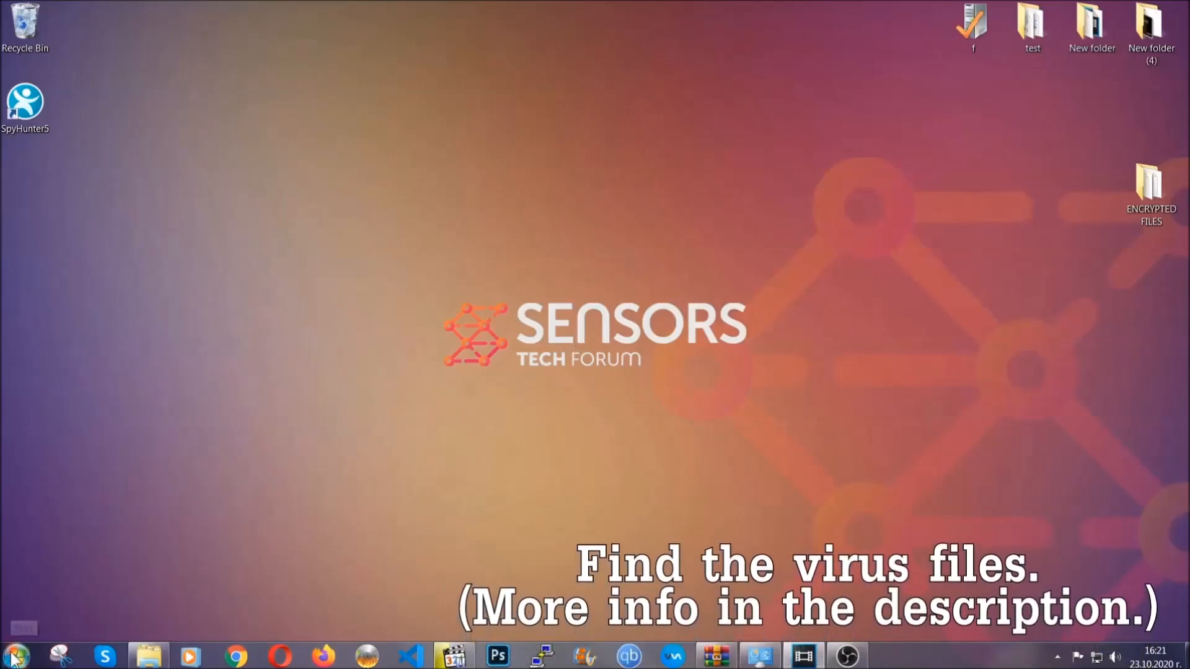
# Search the whole computer for 'fileextension:exe Example Virus Name'
pyautogui.click(14, 655)
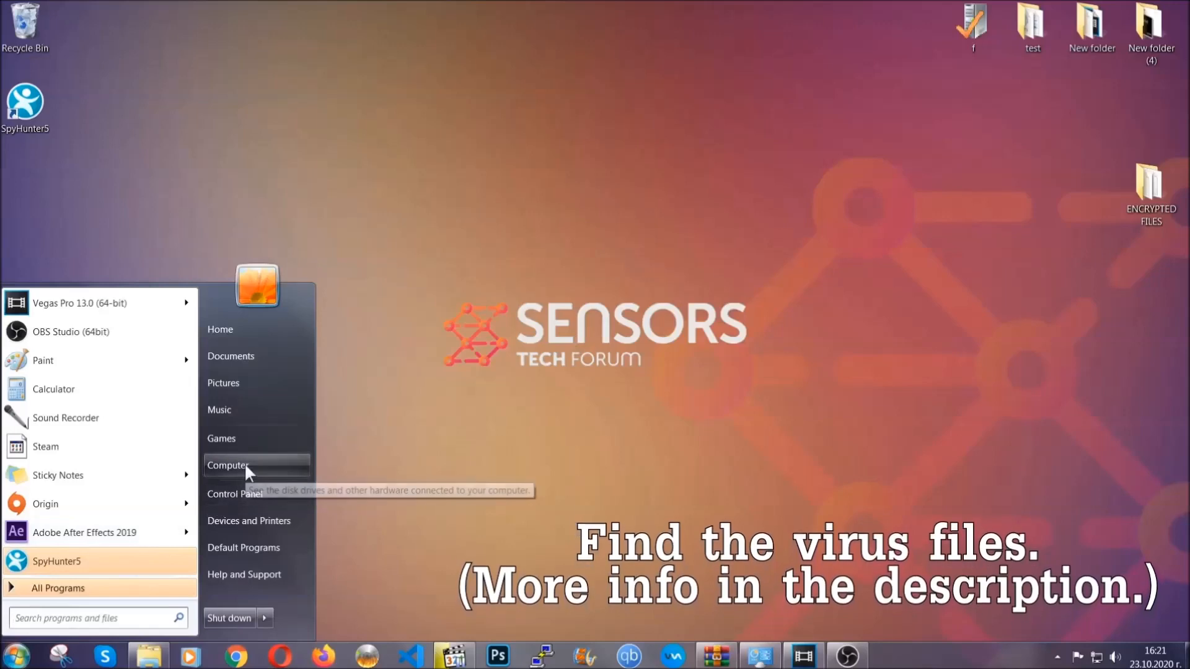
pyautogui.click(231, 465)
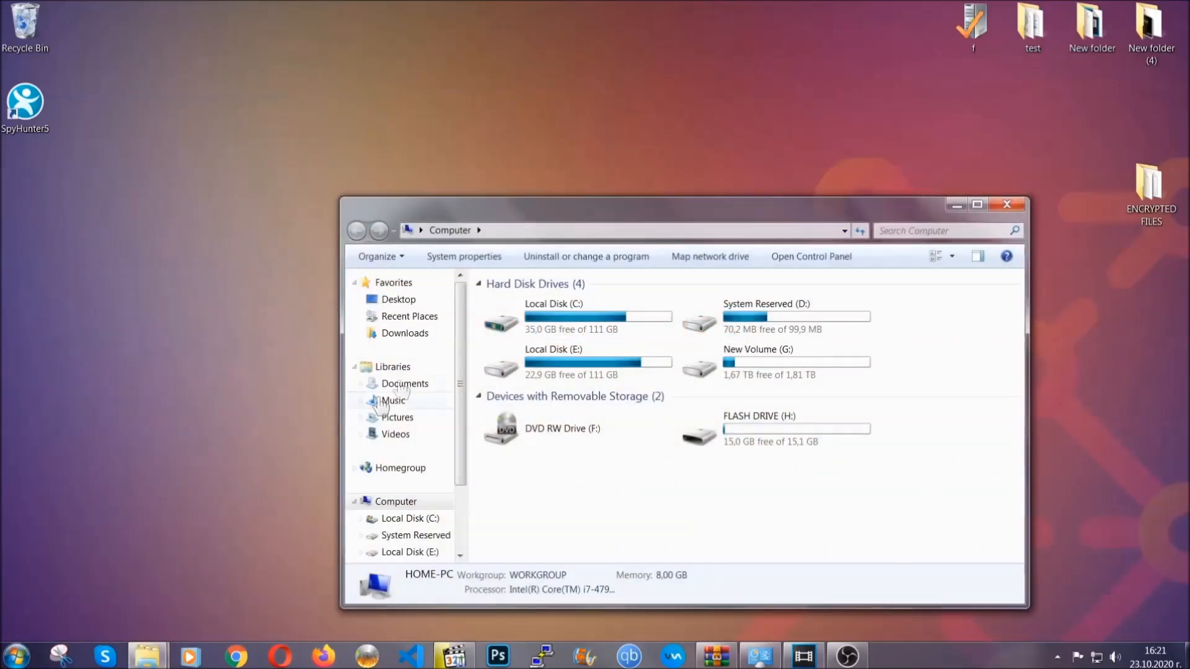
pyautogui.moveTo(683, 204); pyautogui.dragTo(569, 151)
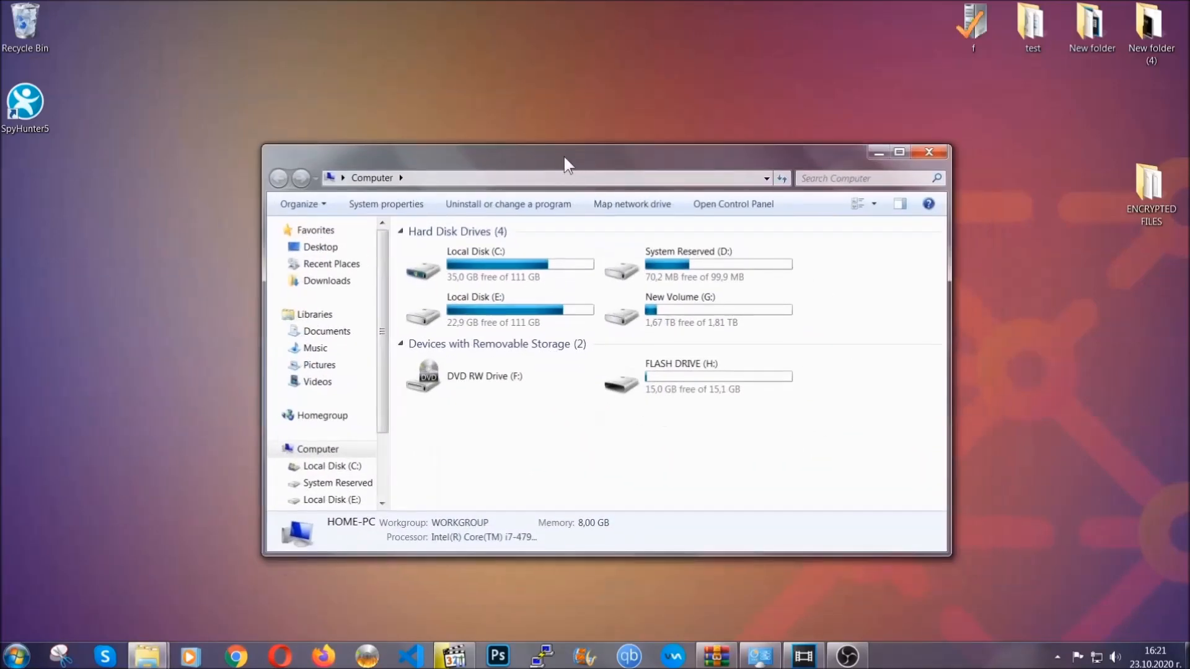
pyautogui.click(865, 177)
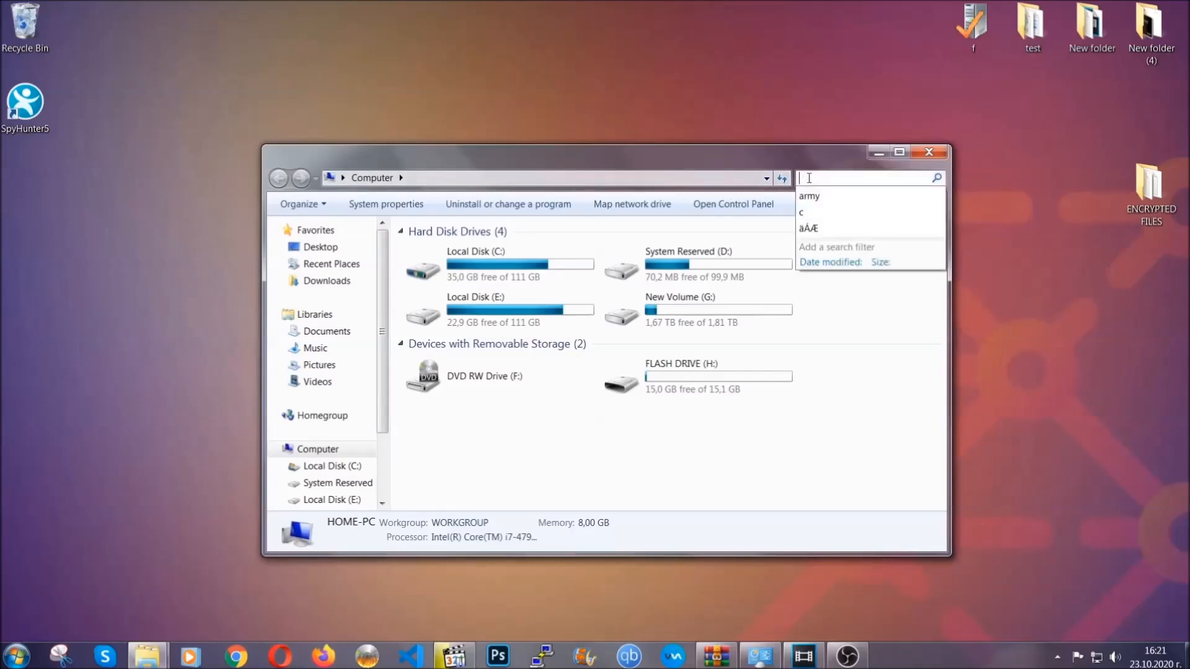
pyautogui.write('fileextension:exe E')
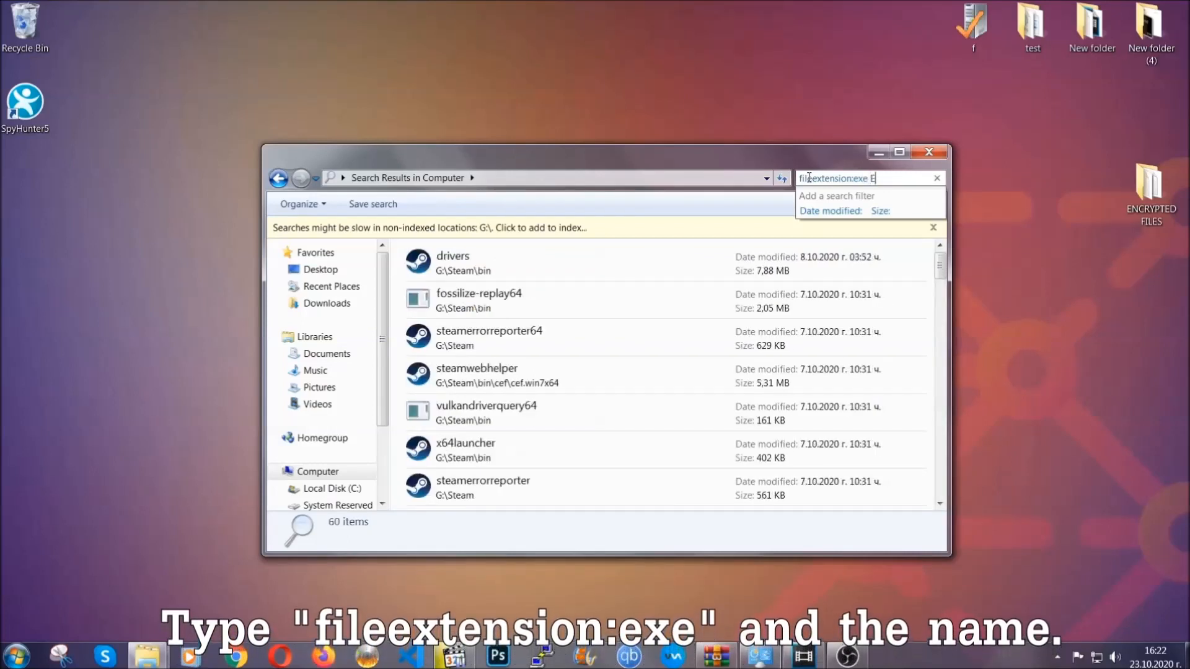
pyautogui.write('xample Vir')
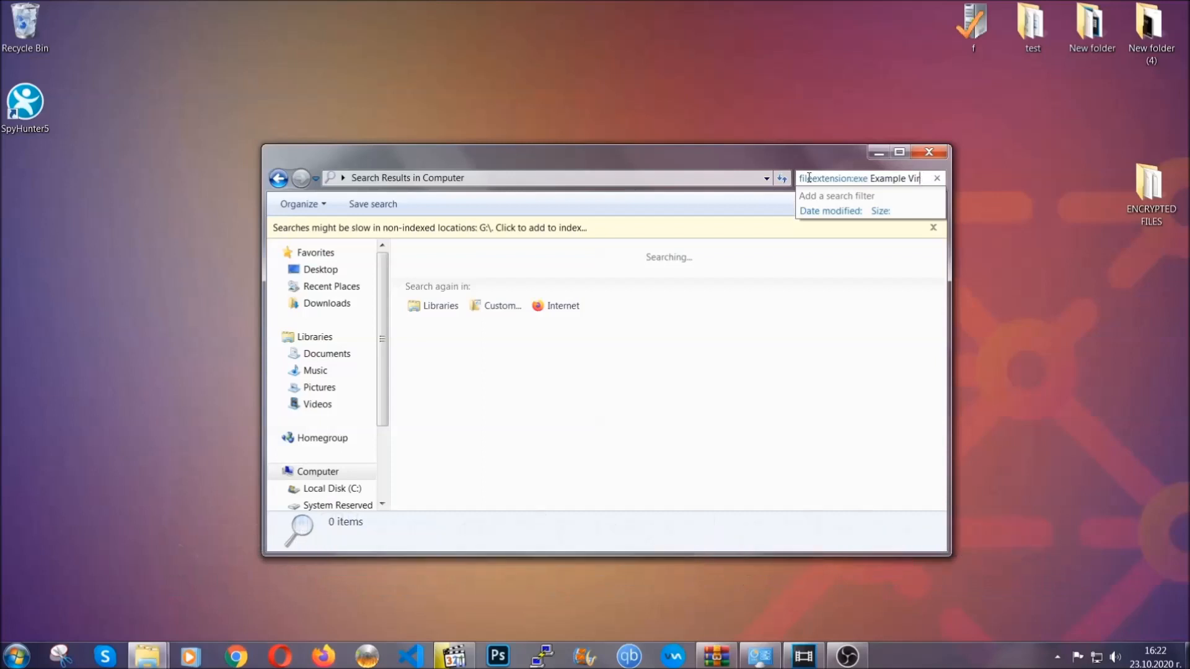
pyautogui.write('Name')
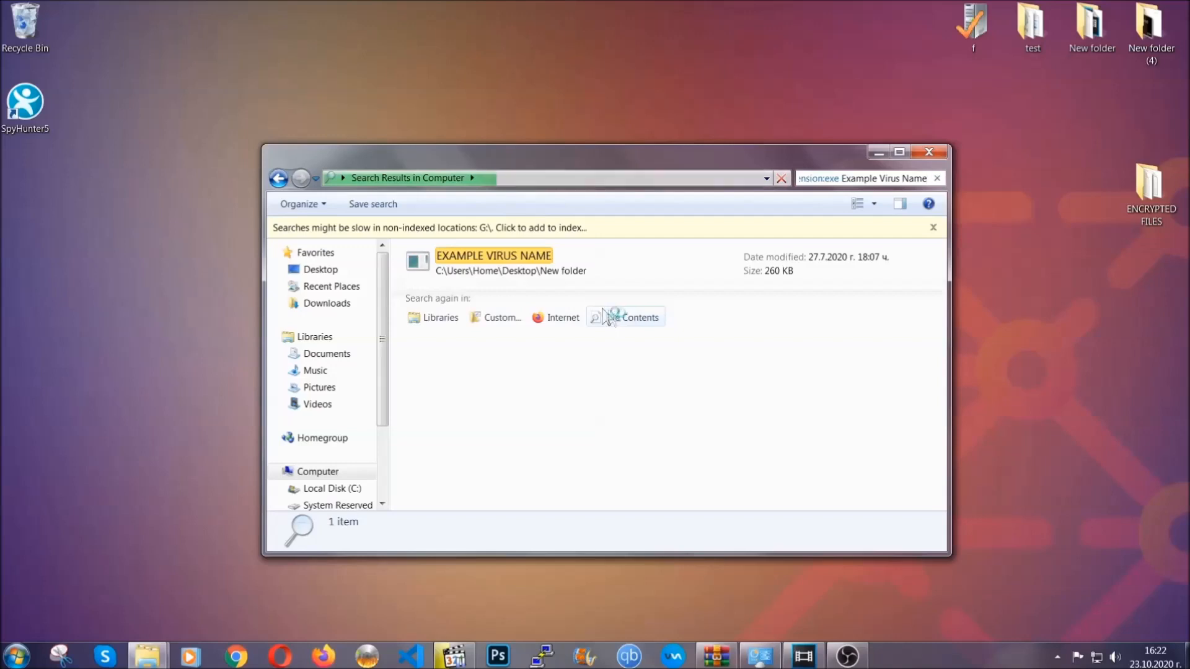
# Delete the EXAMPLE VIRUS NAME executable to the Recycle Bin and close the results window
pyautogui.click(493, 262)
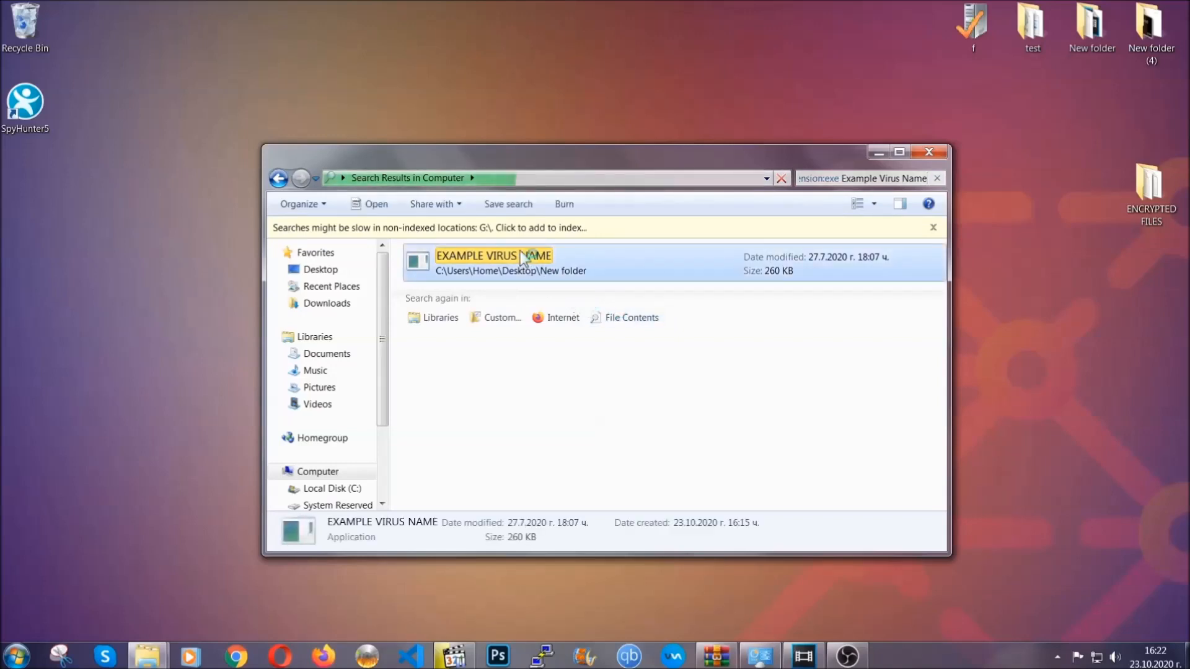
pyautogui.rightClick(523, 262)
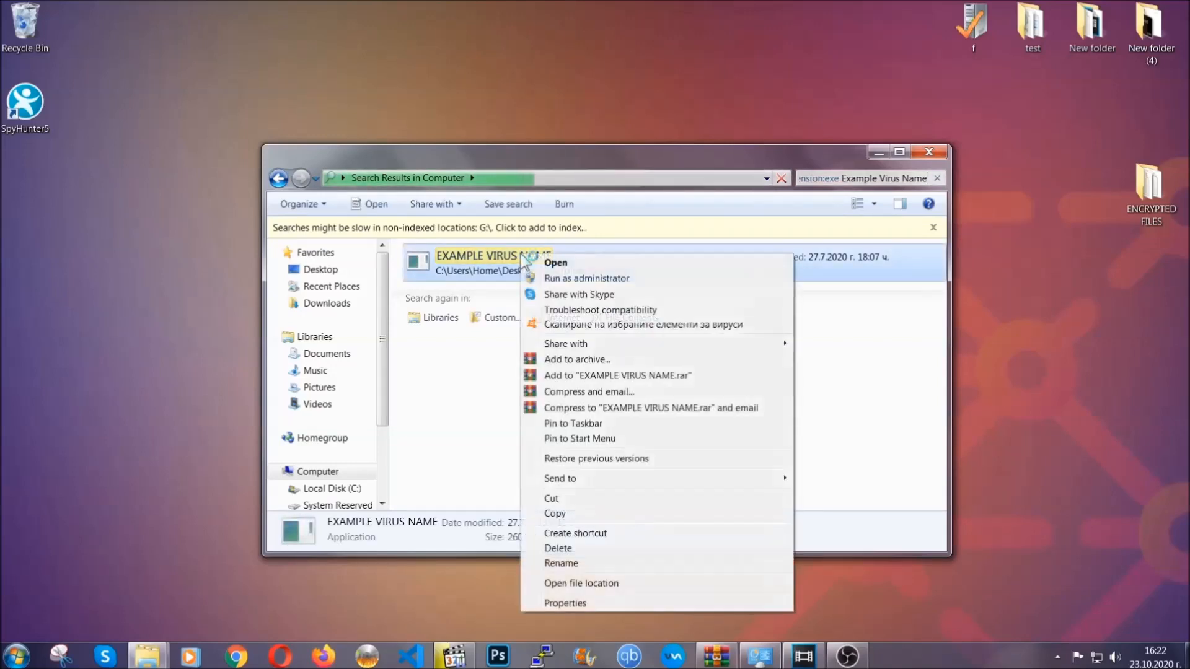
pyautogui.moveTo(558, 548)
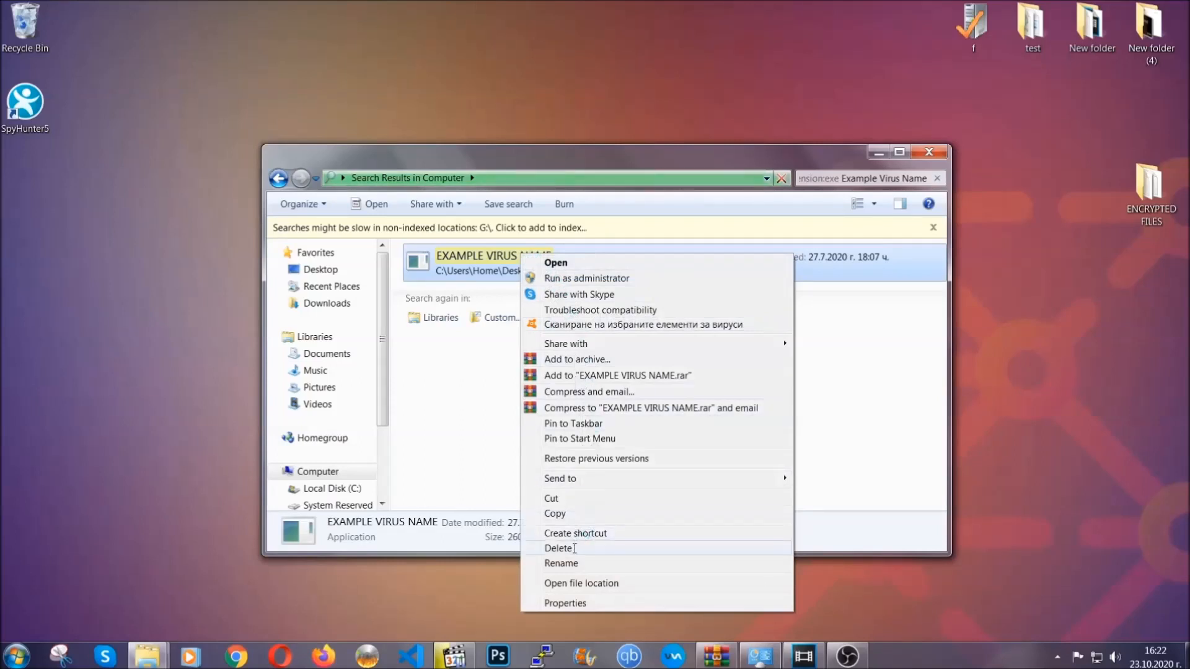
pyautogui.click(559, 548)
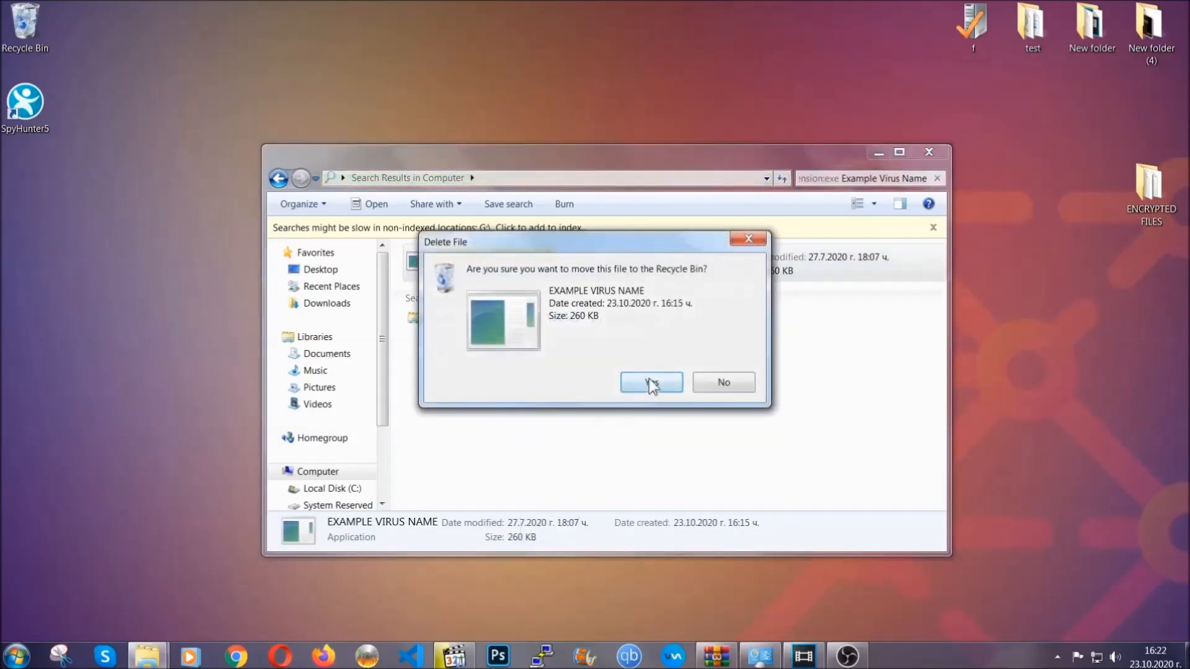
pyautogui.click(650, 381)
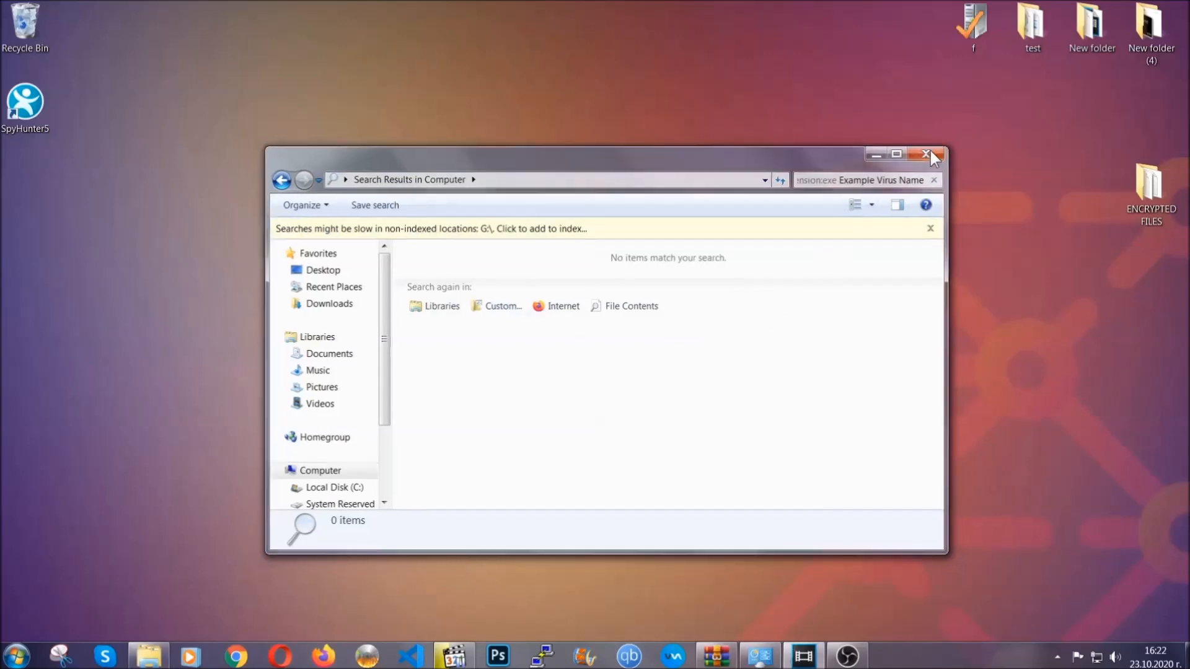
pyautogui.click(928, 153)
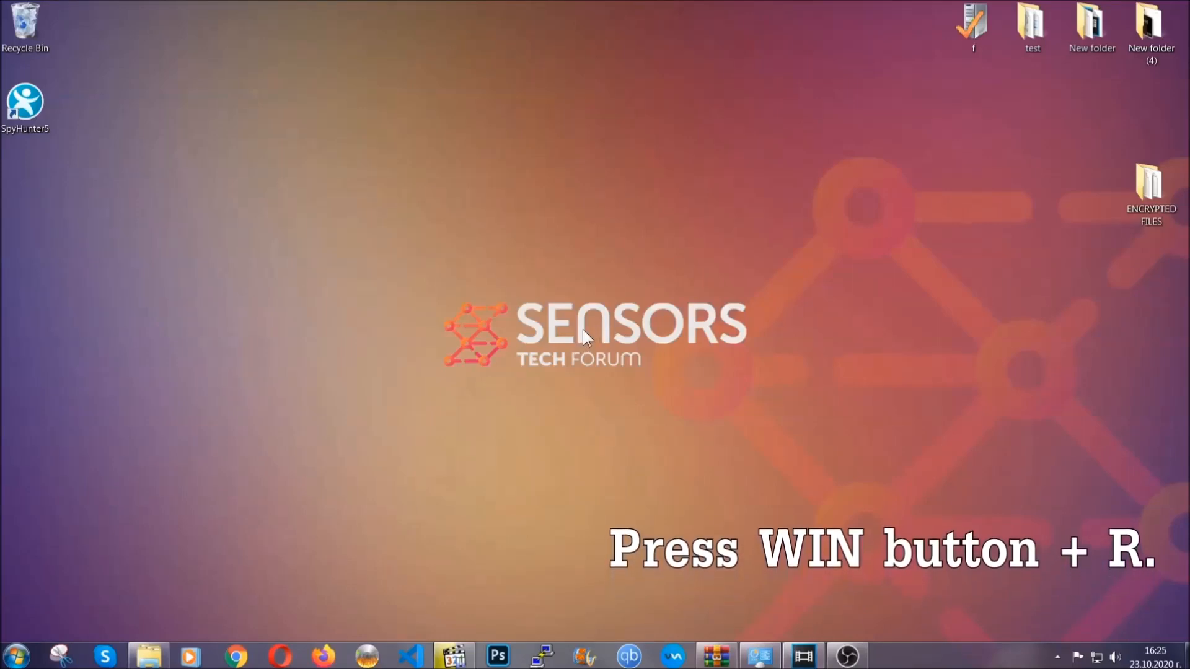
# Launch the Registry Editor via REGEDIT in the Run box
pyautogui.press('win+r')
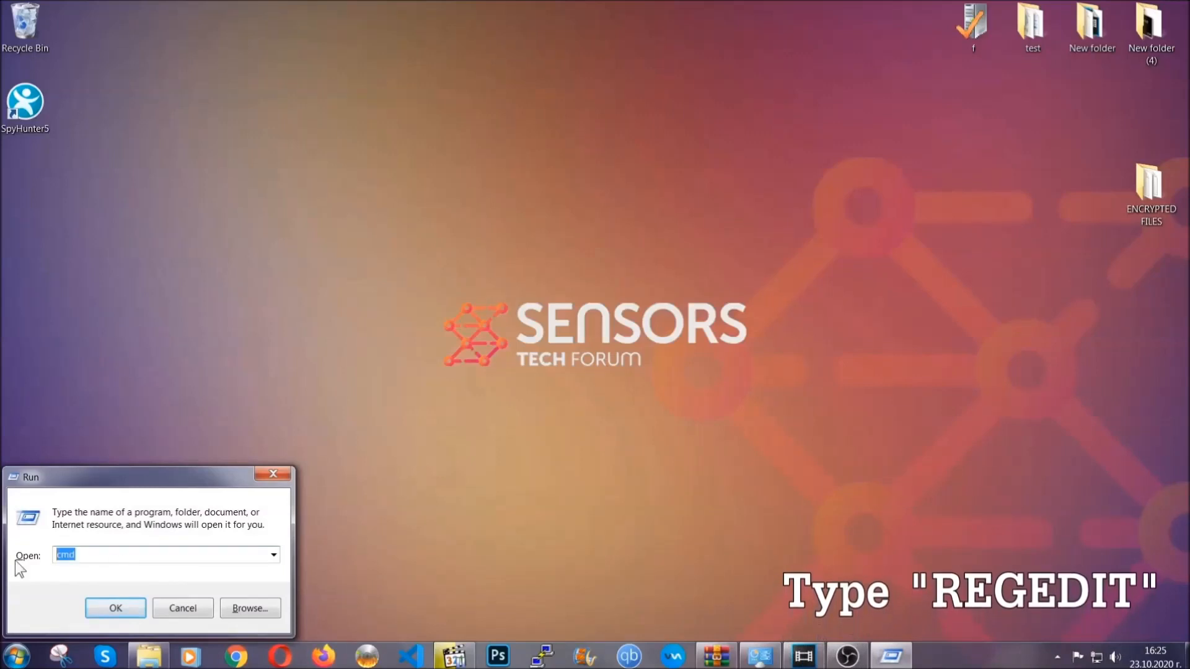
pyautogui.write('REGEDIT')
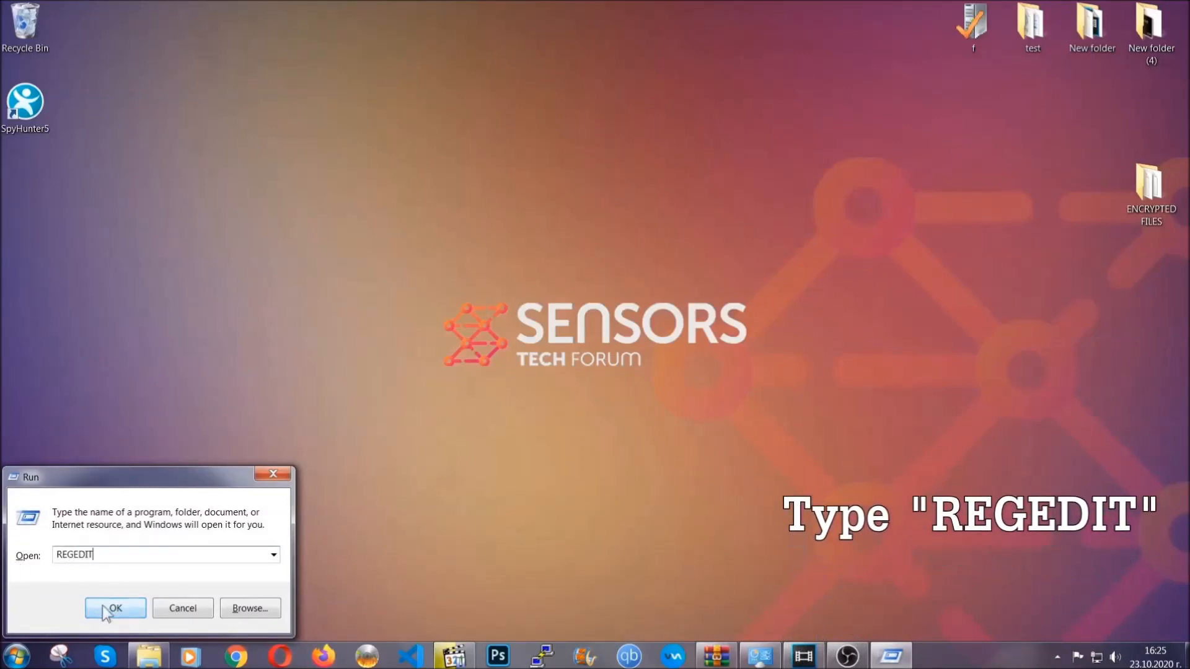
pyautogui.click(114, 608)
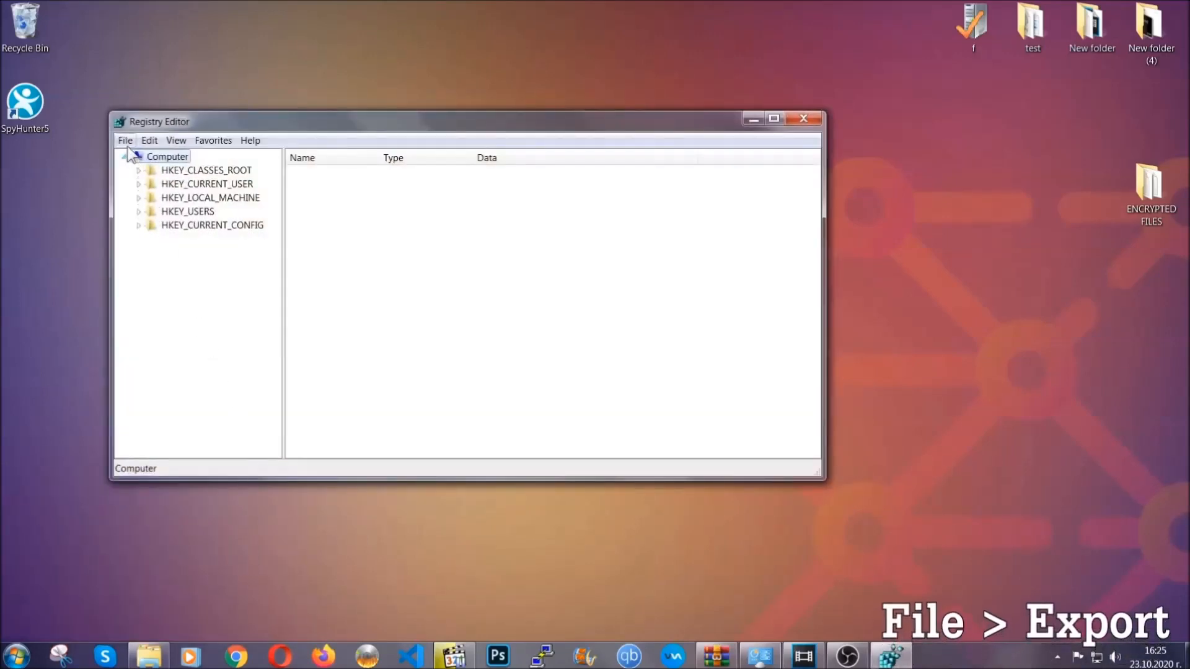
# Export the full registry to a file named BACKUP on the desktop
pyautogui.click(124, 140)
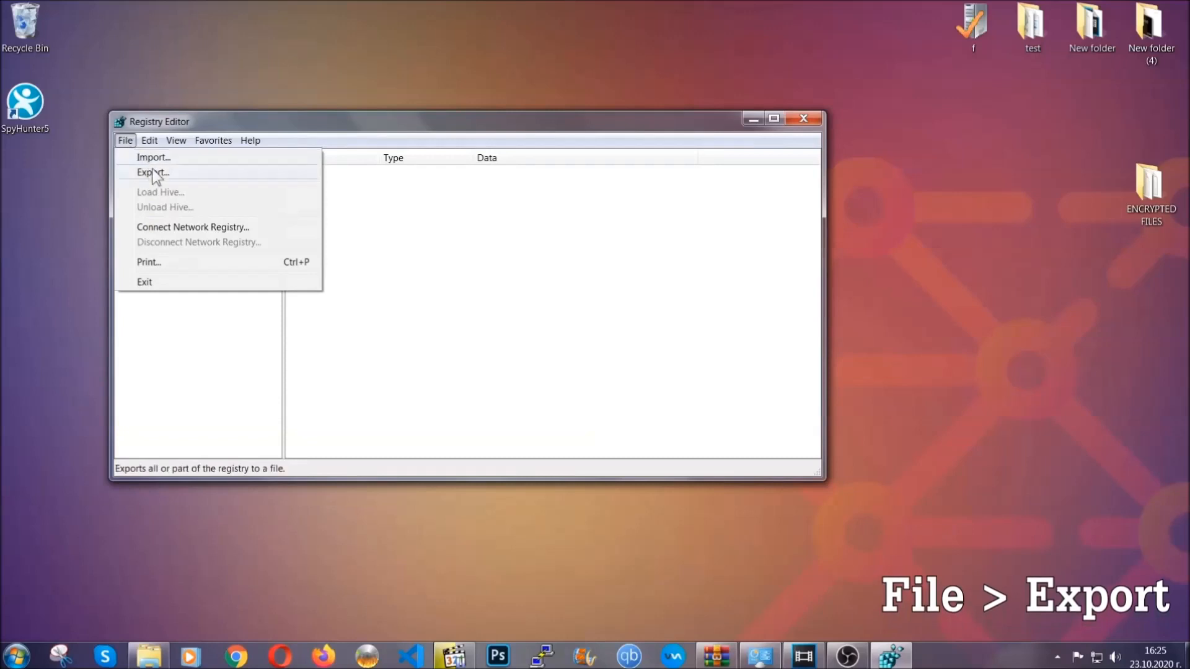
pyautogui.click(153, 172)
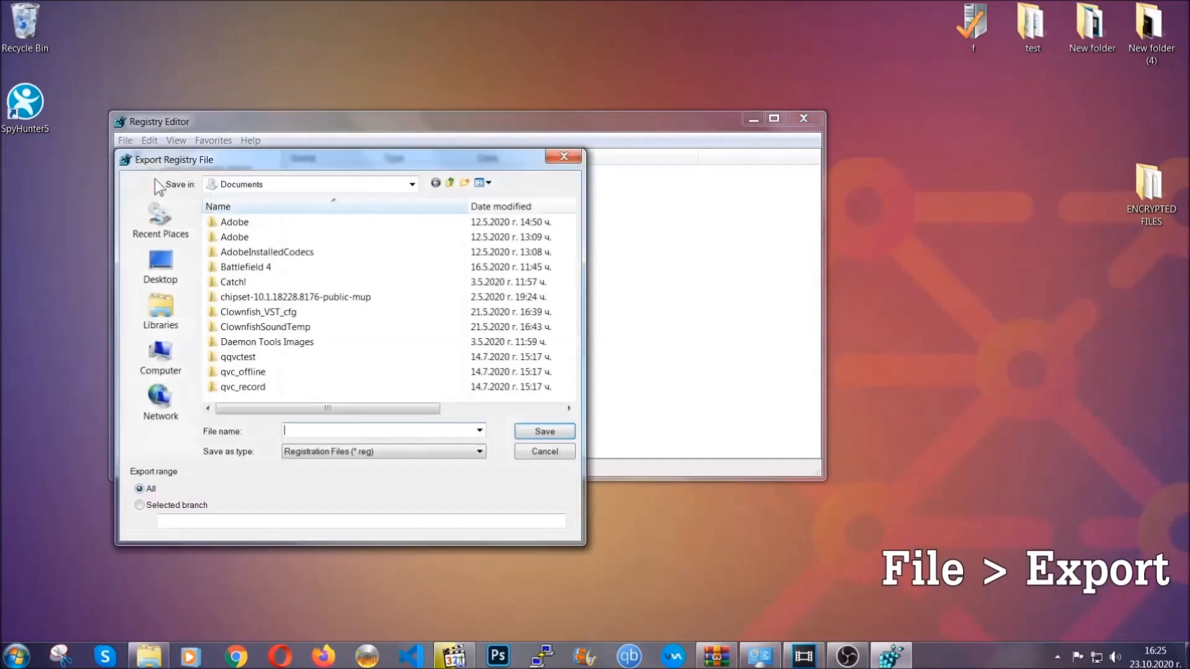
pyautogui.click(160, 265)
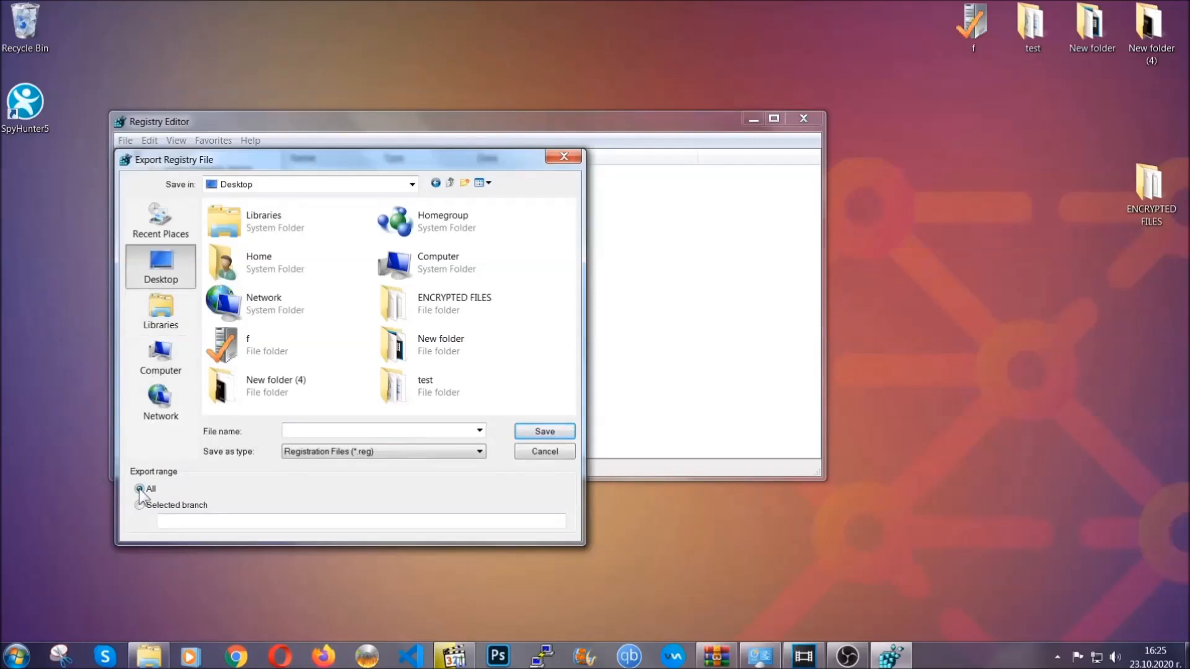
pyautogui.write('BA')
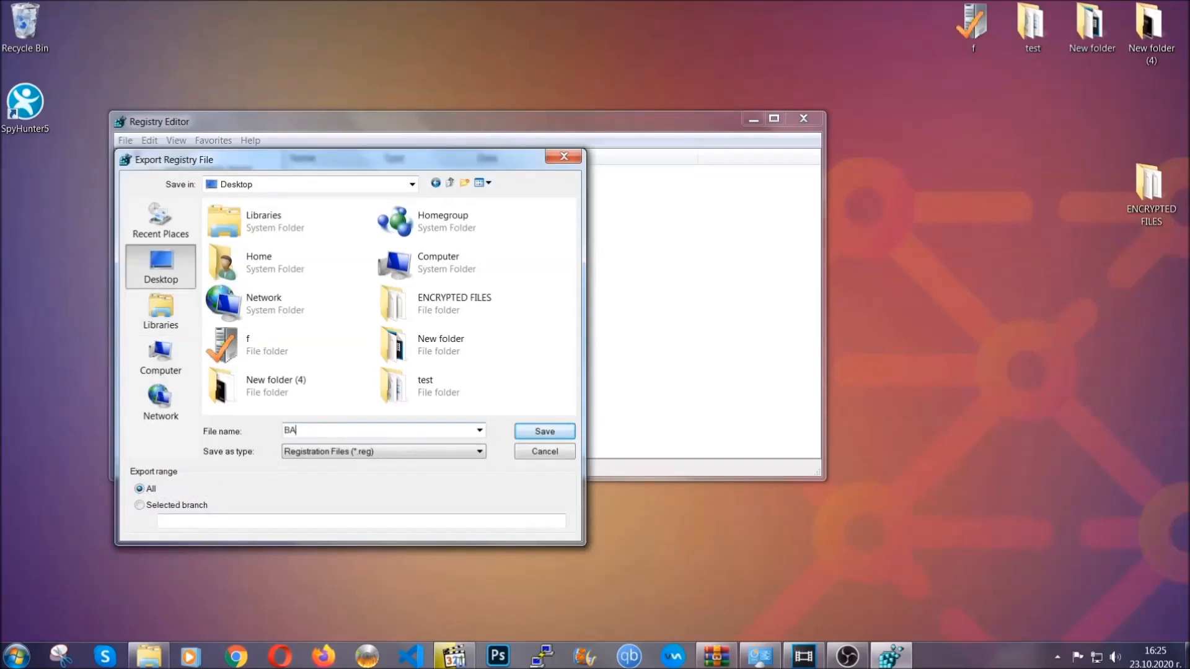
pyautogui.write('CKUP')
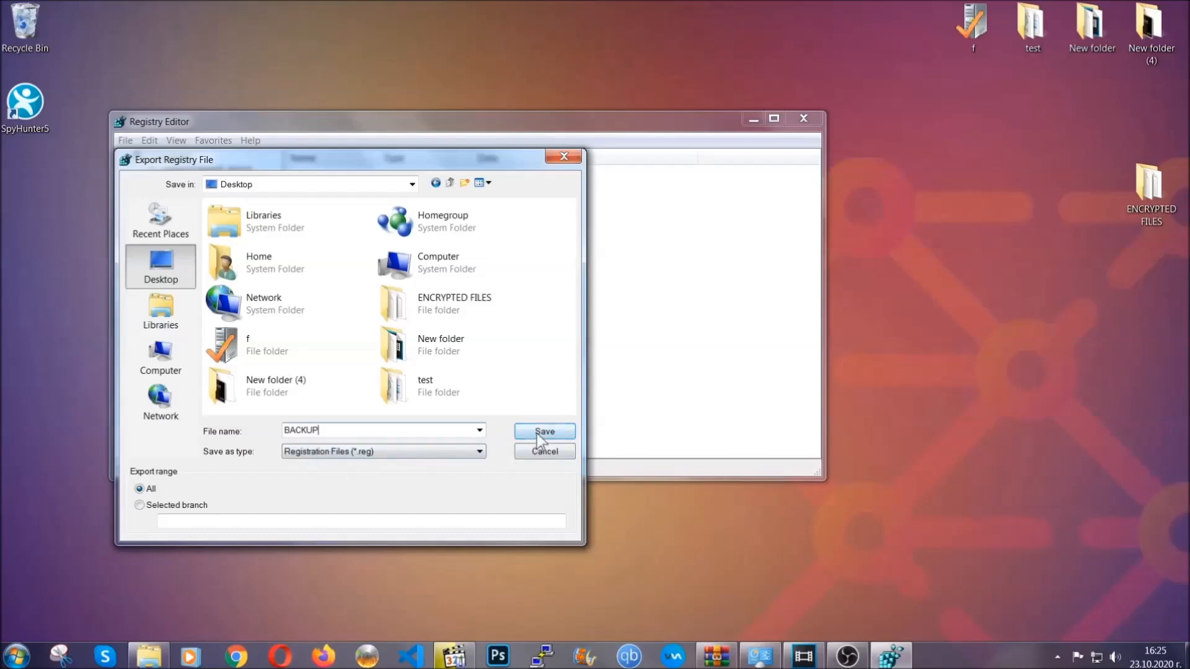
pyautogui.click(543, 431)
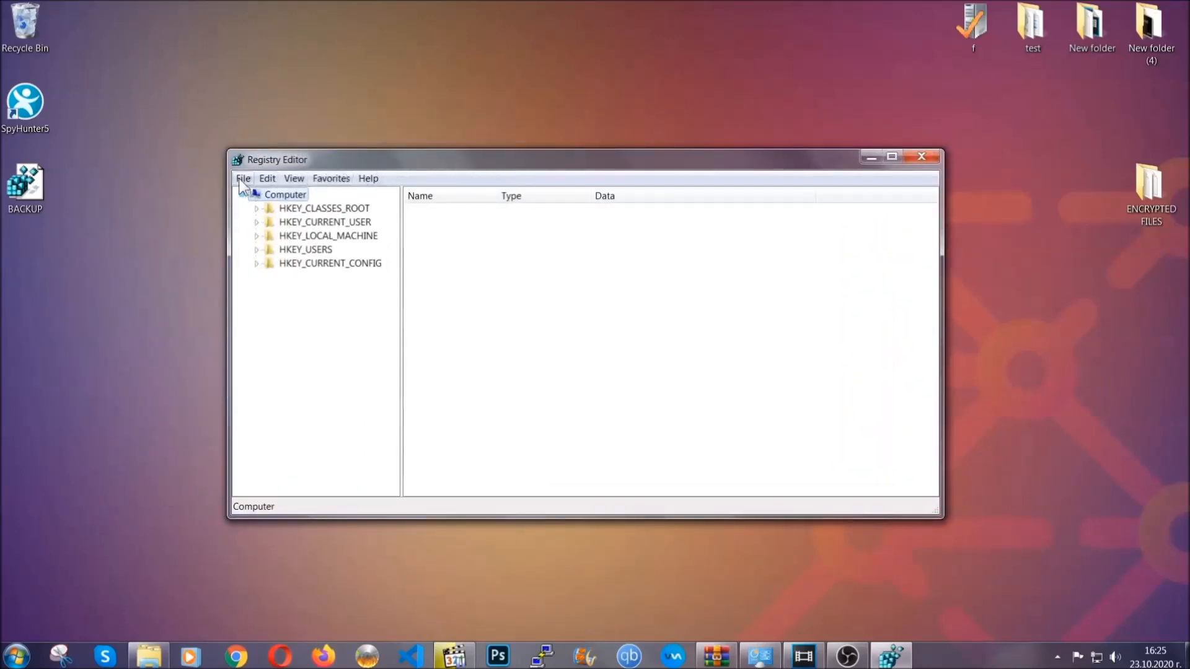
# Search HKEY_CURRENT_USER for RunOnce, then select the Run key listing THE VIRUS value
pyautogui.click(243, 178)
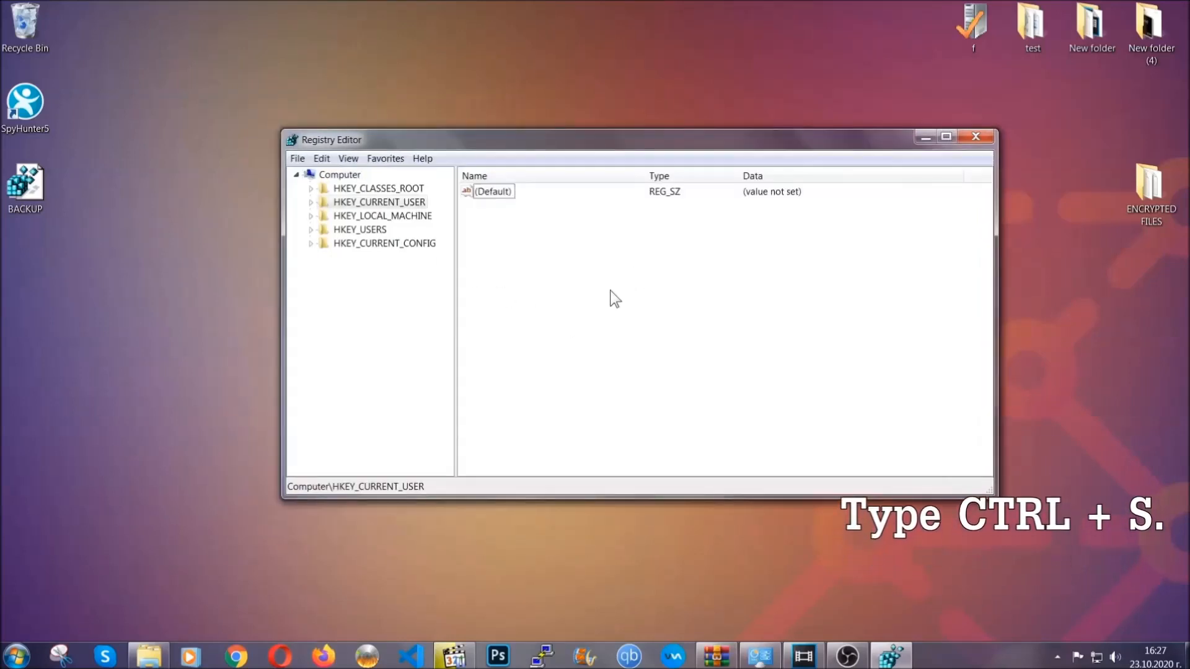
pyautogui.press('ctrl+f')
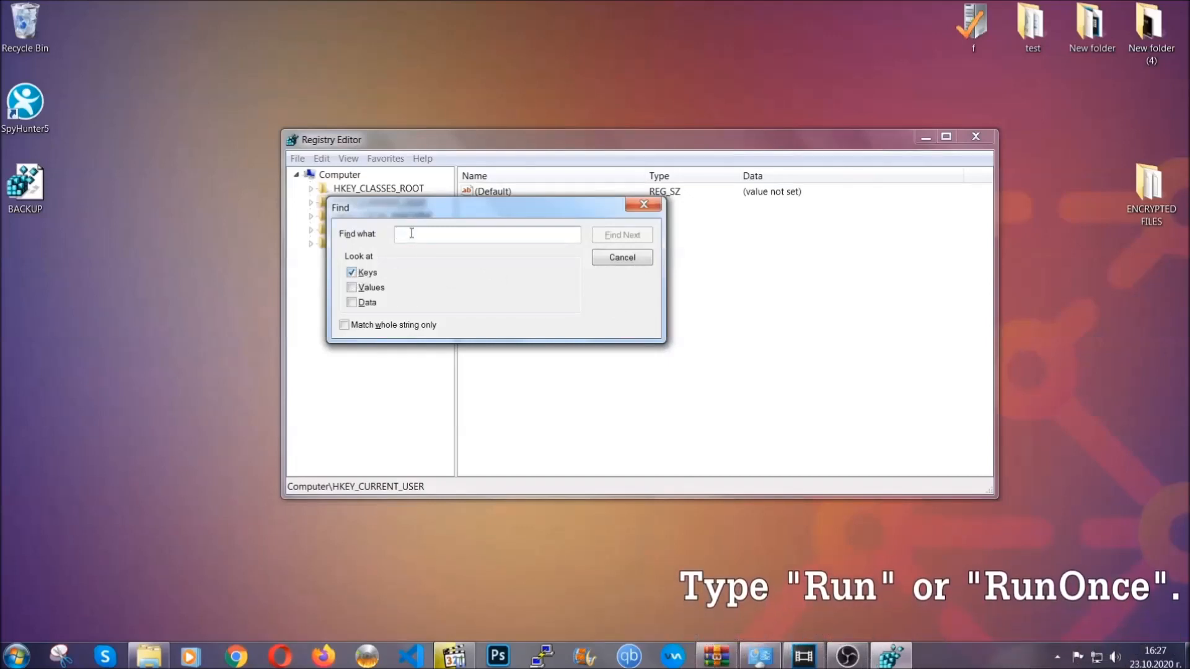
pyautogui.write('RunOnce')
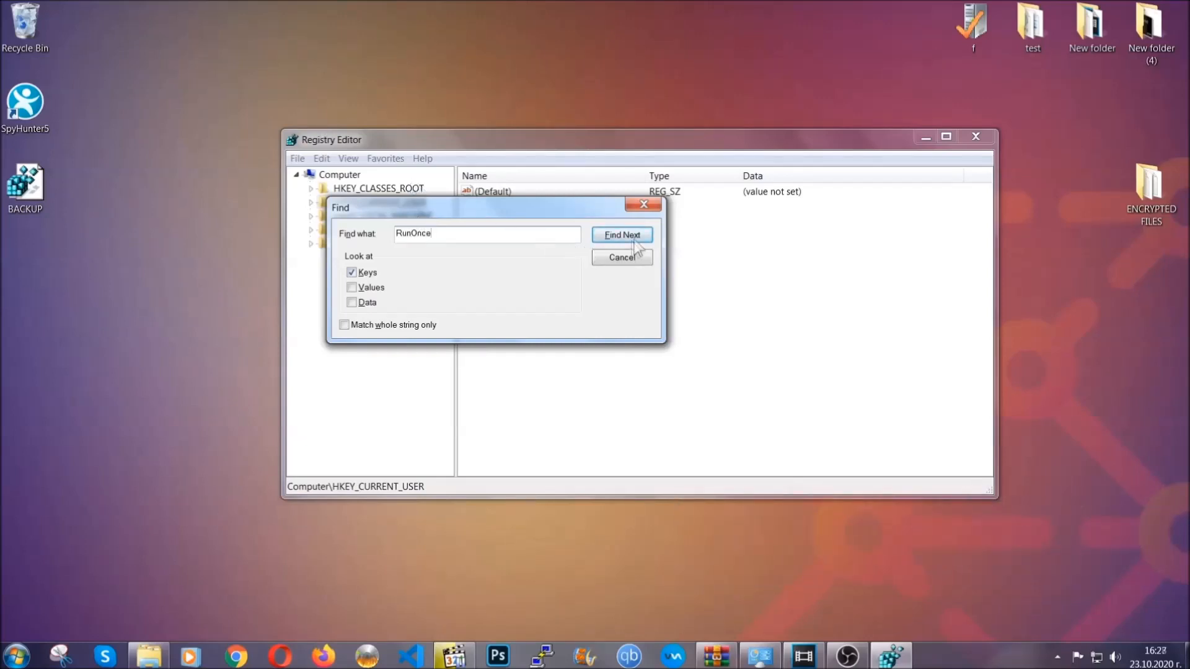
pyautogui.click(621, 234)
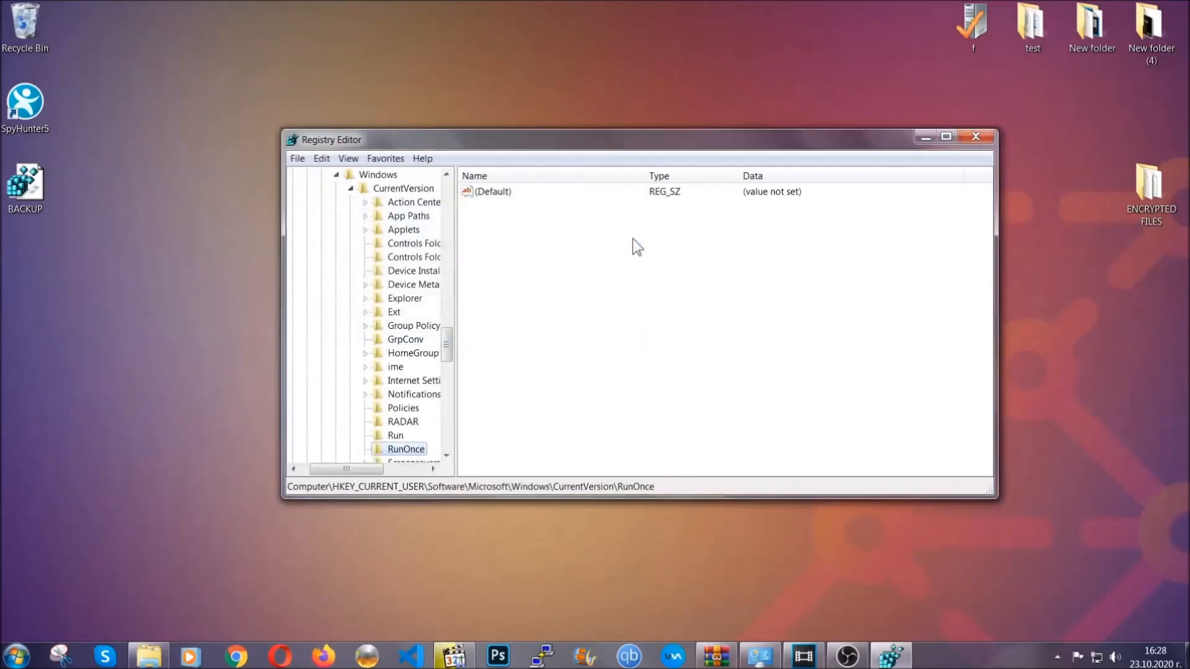
pyautogui.scroll(-3)
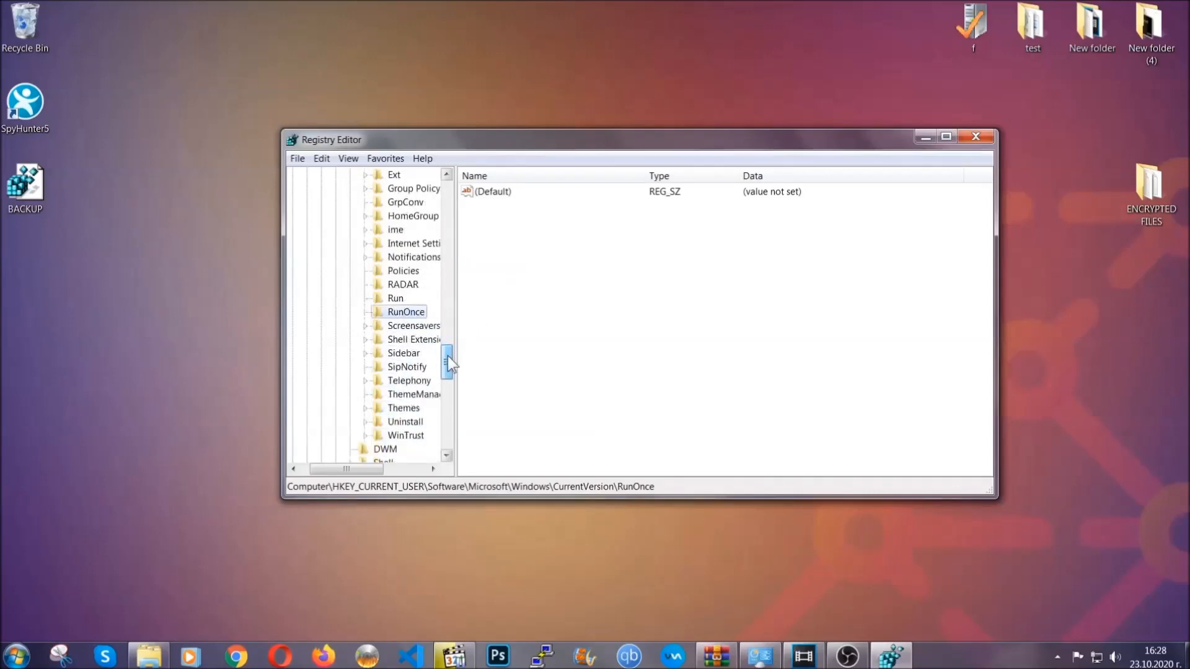
pyautogui.click(395, 298)
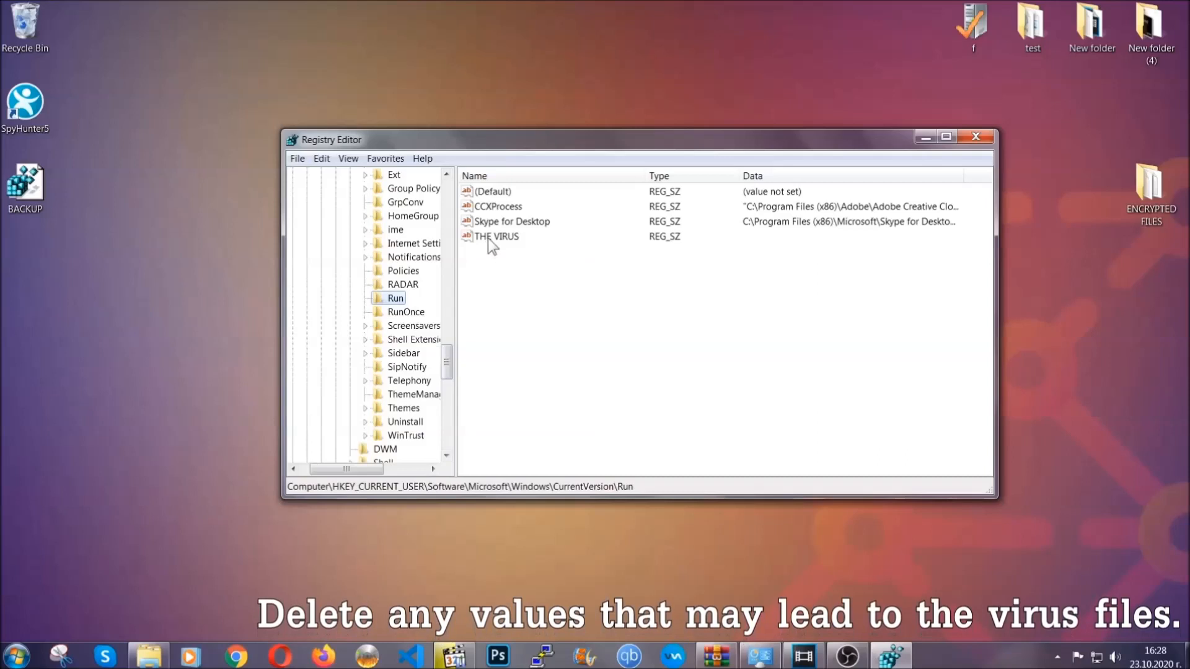
# Delete the THE VIRUS value from the Run key, confirm, and close Registry Editor
pyautogui.rightClick(496, 236)
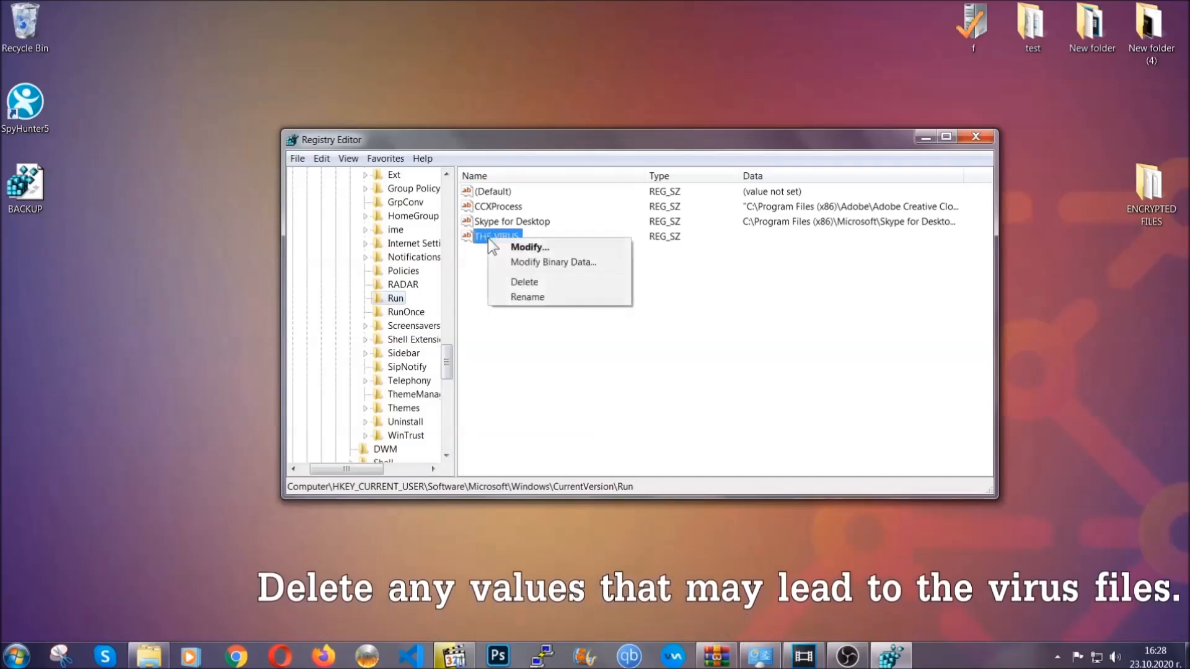
pyautogui.click(523, 281)
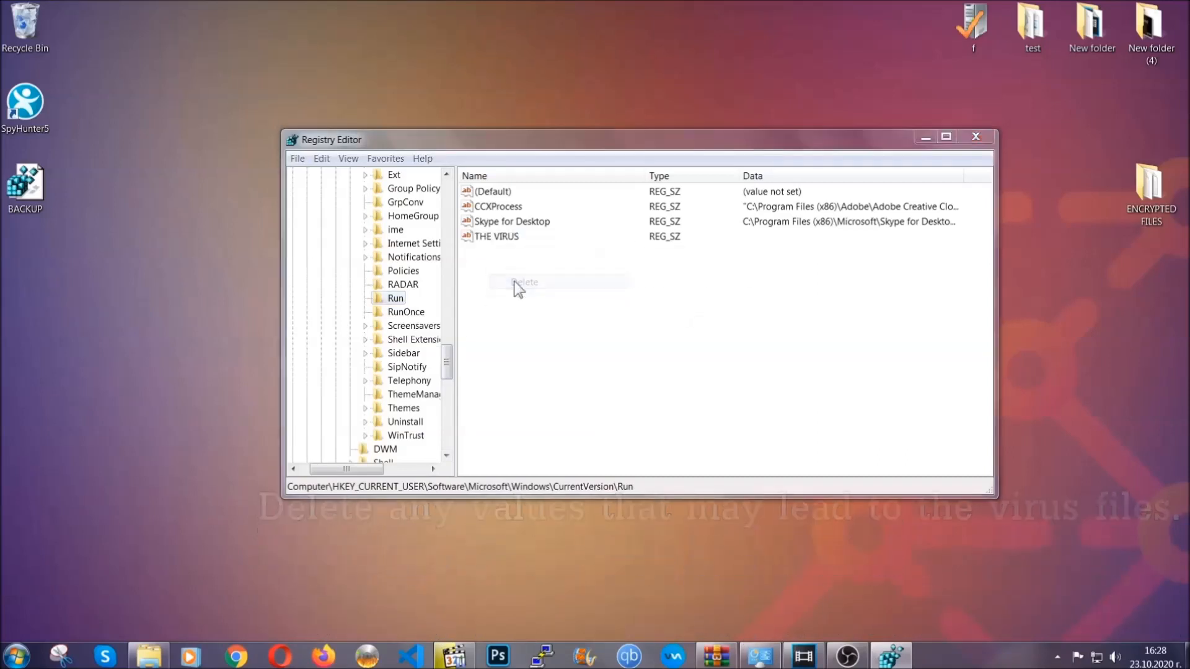
pyautogui.click(525, 282)
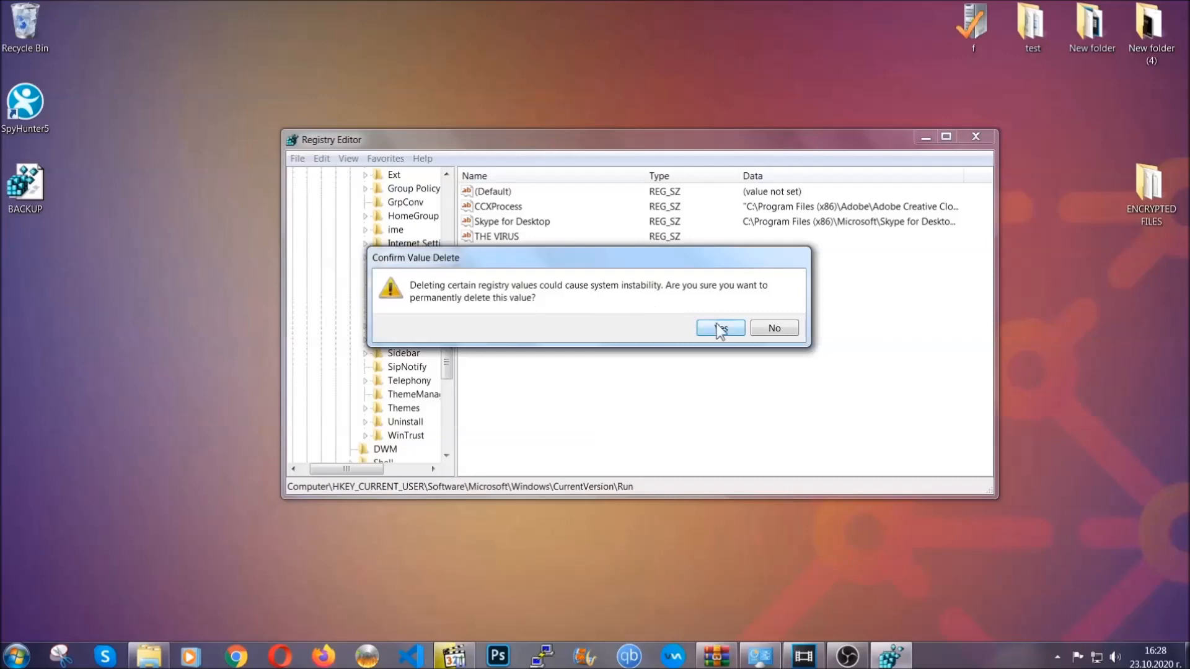
pyautogui.click(718, 328)
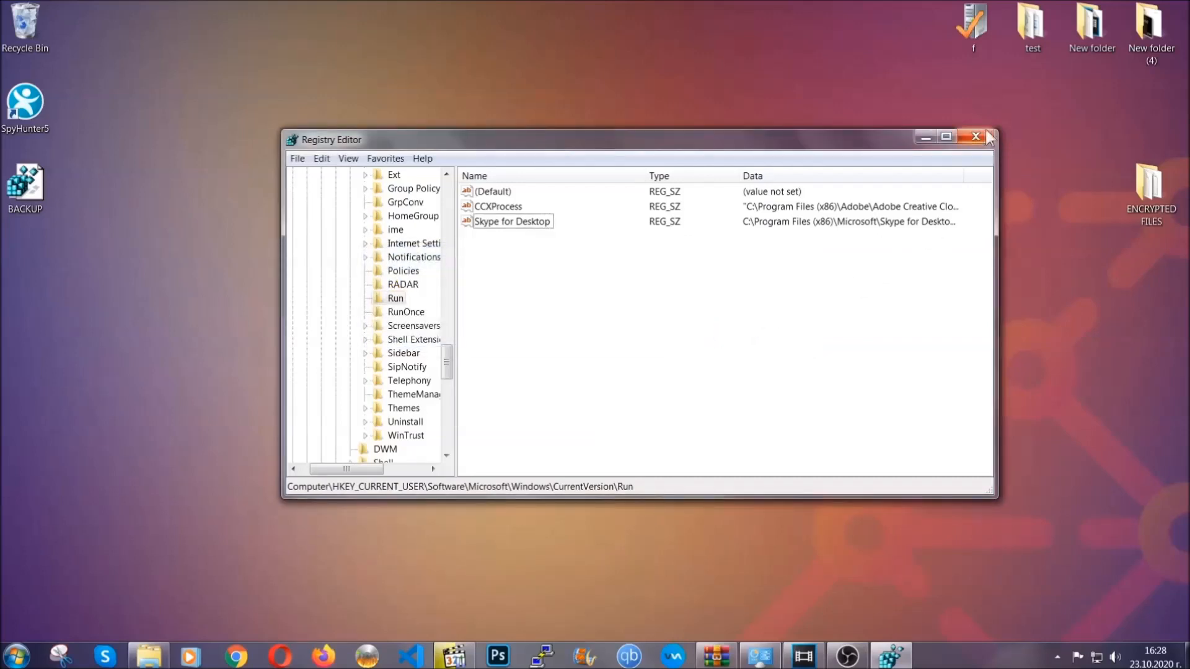
pyautogui.click(974, 137)
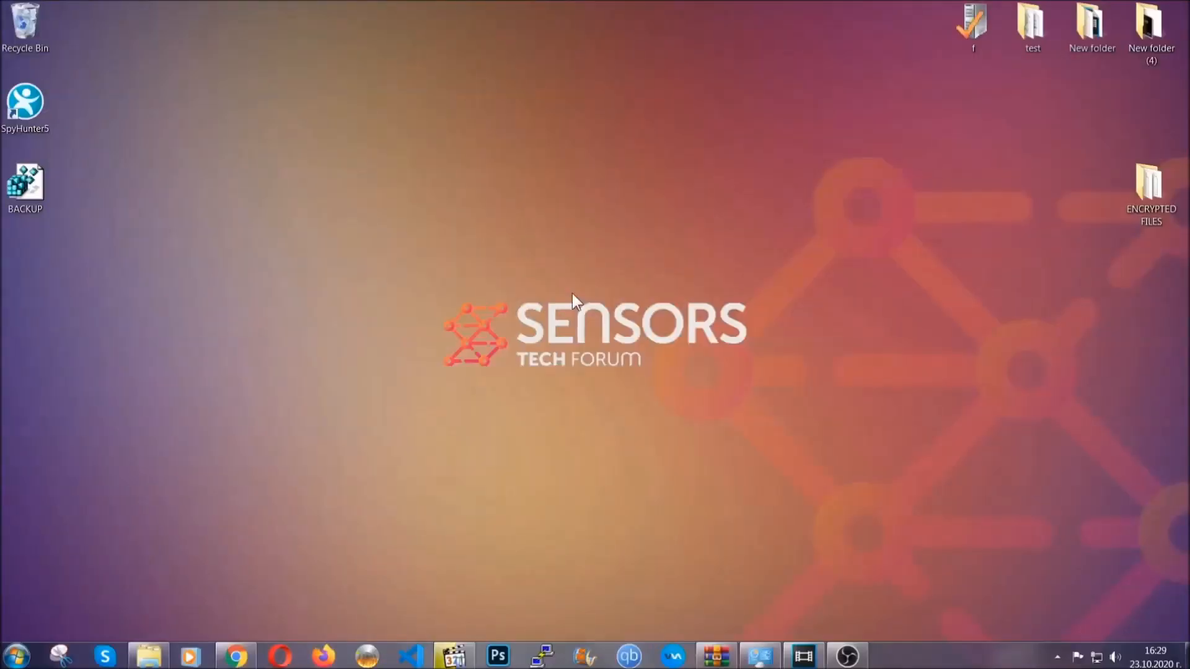
pyautogui.moveTo(357, 468)
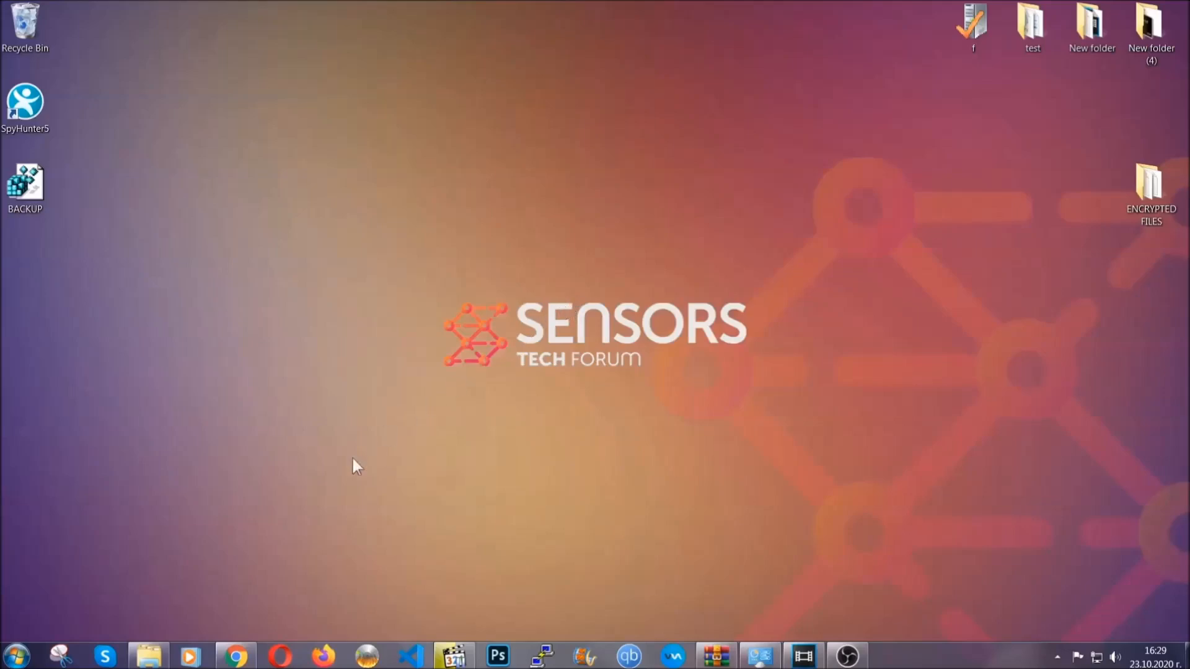
# Bring up the SensorsTechForum ransomware file recovery article and scroll to its six restore methods
pyautogui.click(236, 656)
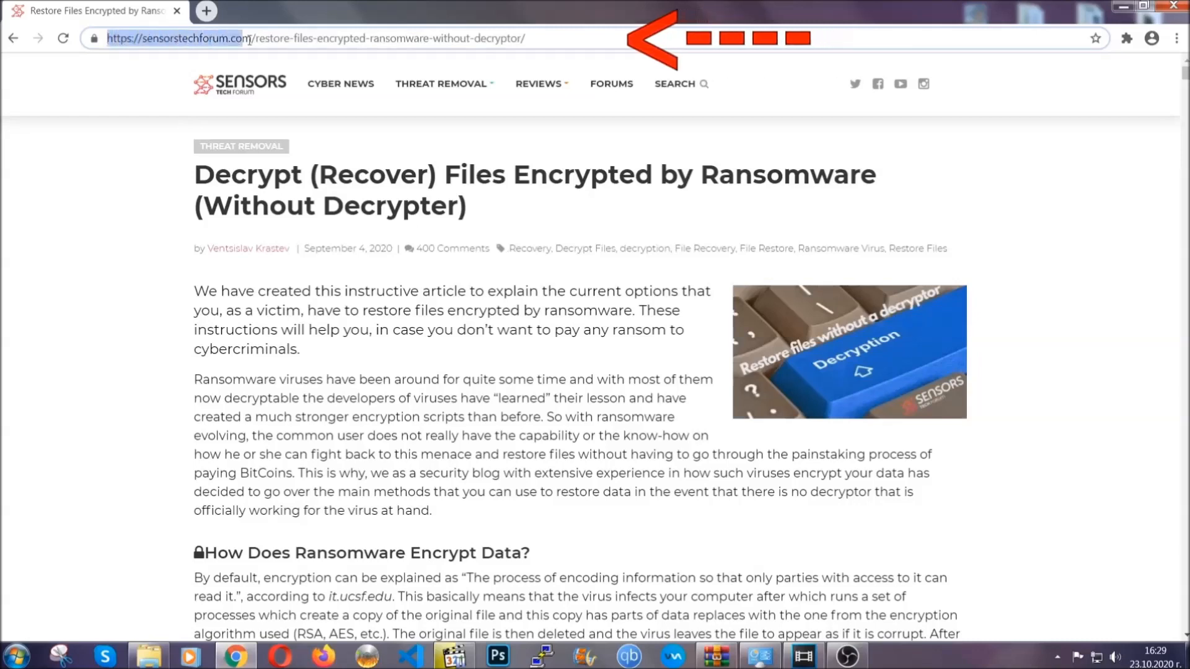
pyautogui.click(319, 39)
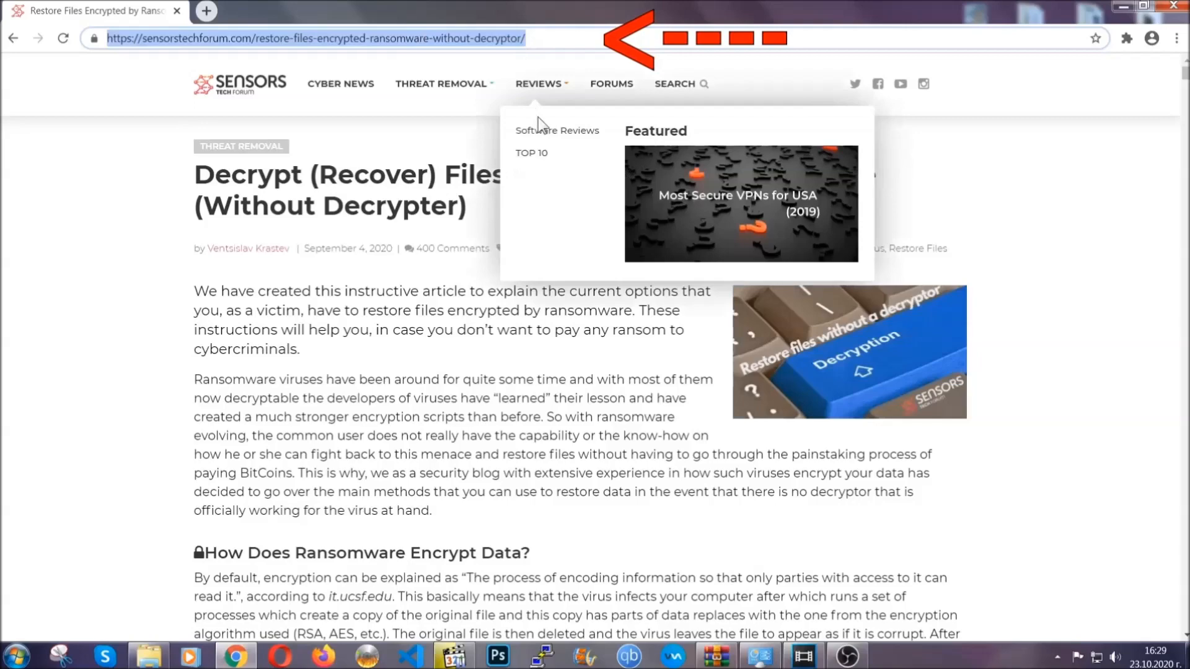
pyautogui.scroll(-3)
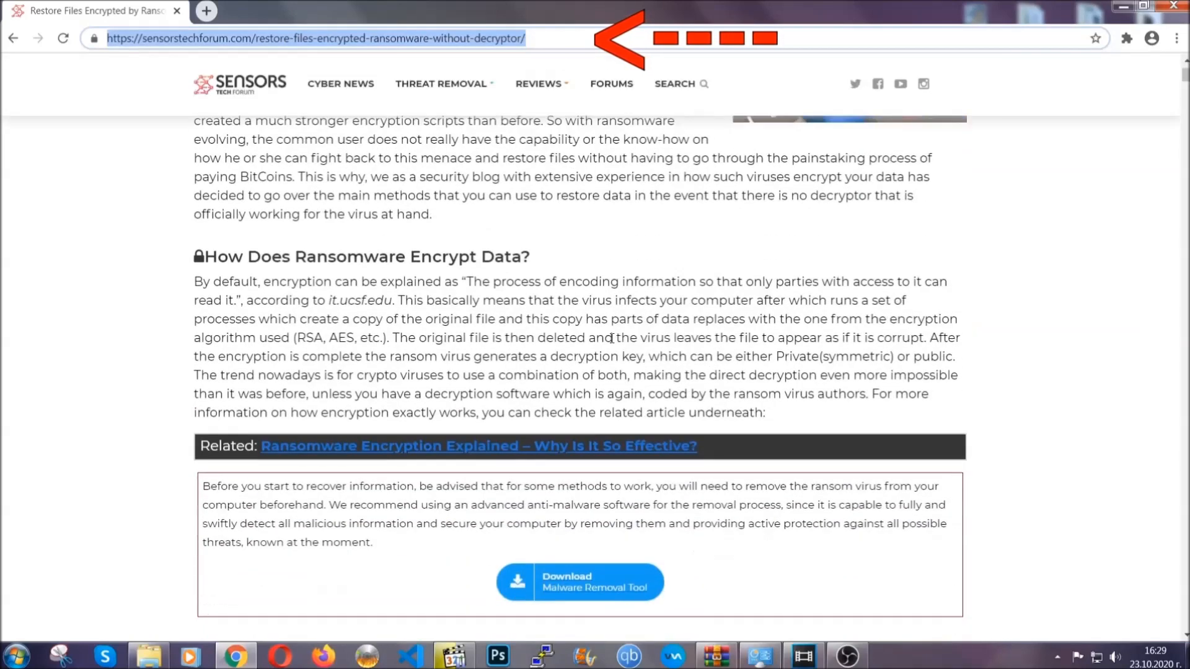
pyautogui.scroll(-3)
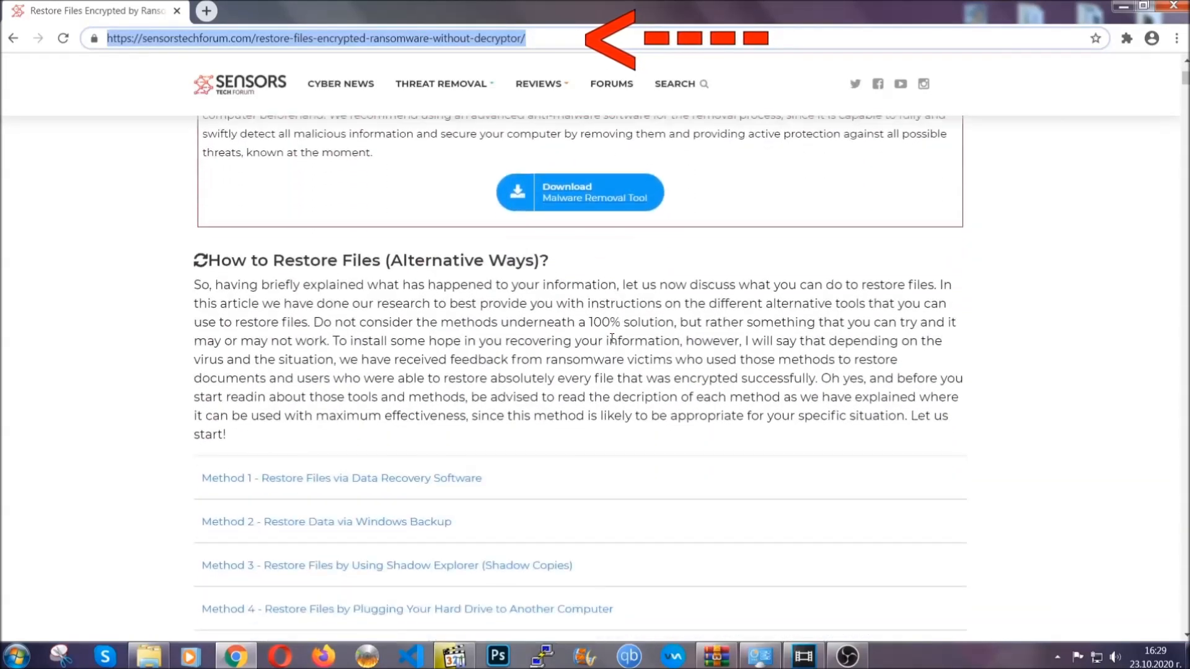
pyautogui.scroll(-3)
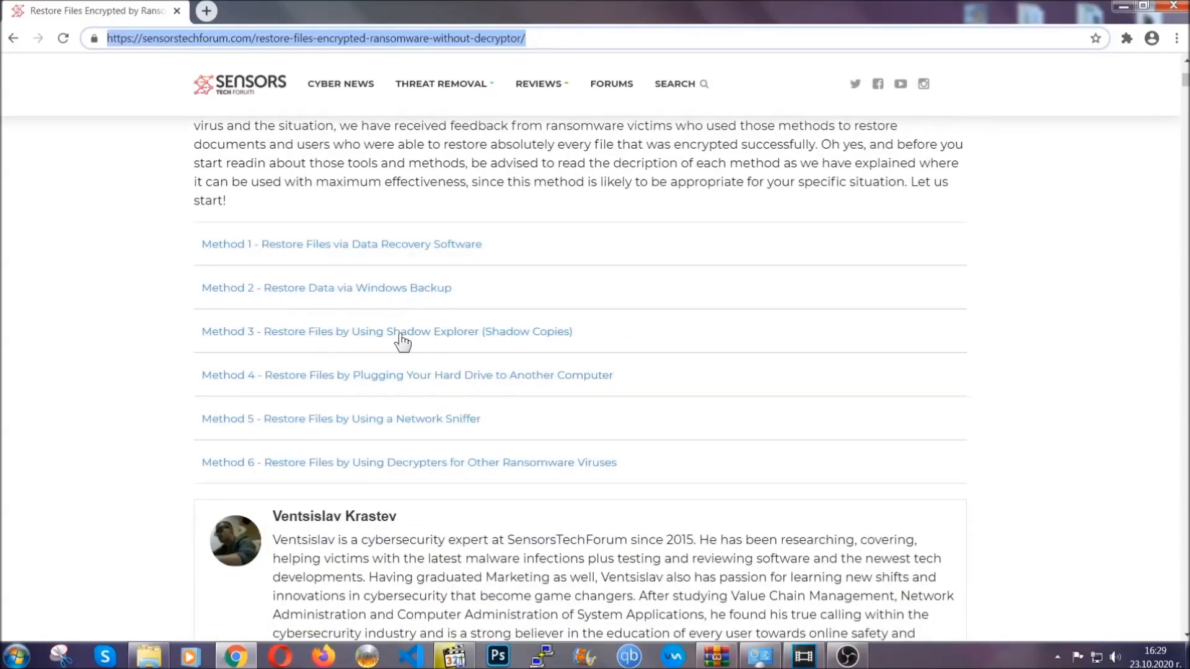
pyautogui.moveTo(428, 393)
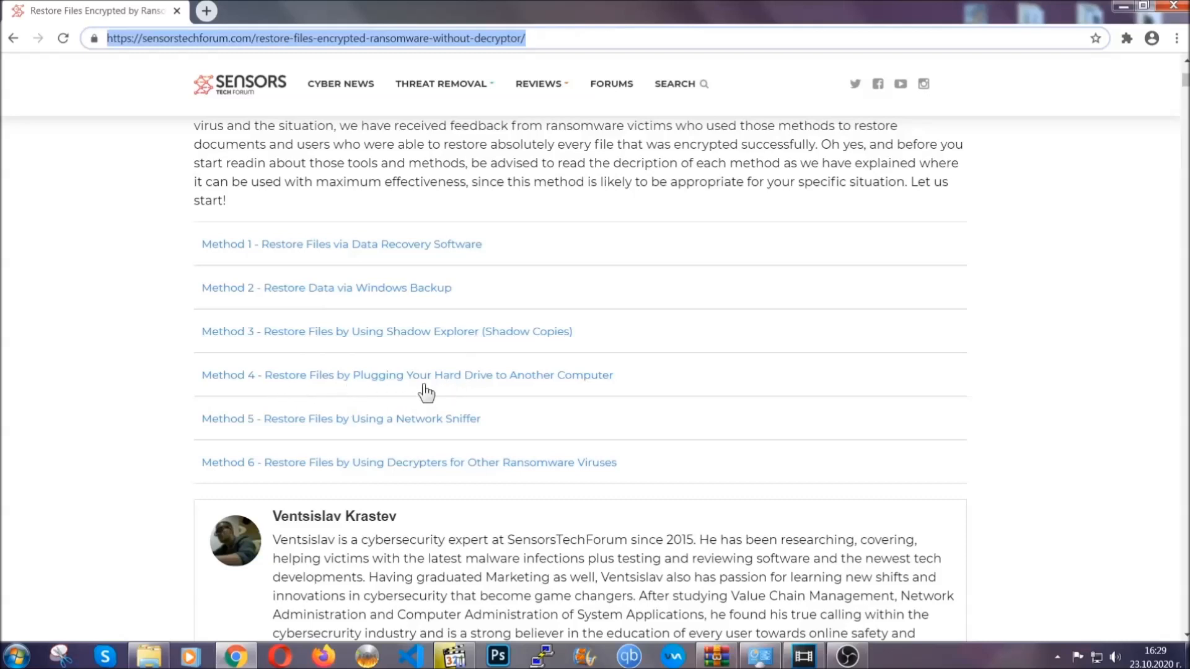
# Expand Method 2 - Restore Data via Windows Backup, highlight its summary table, and expand Step 1
pyautogui.click(326, 287)
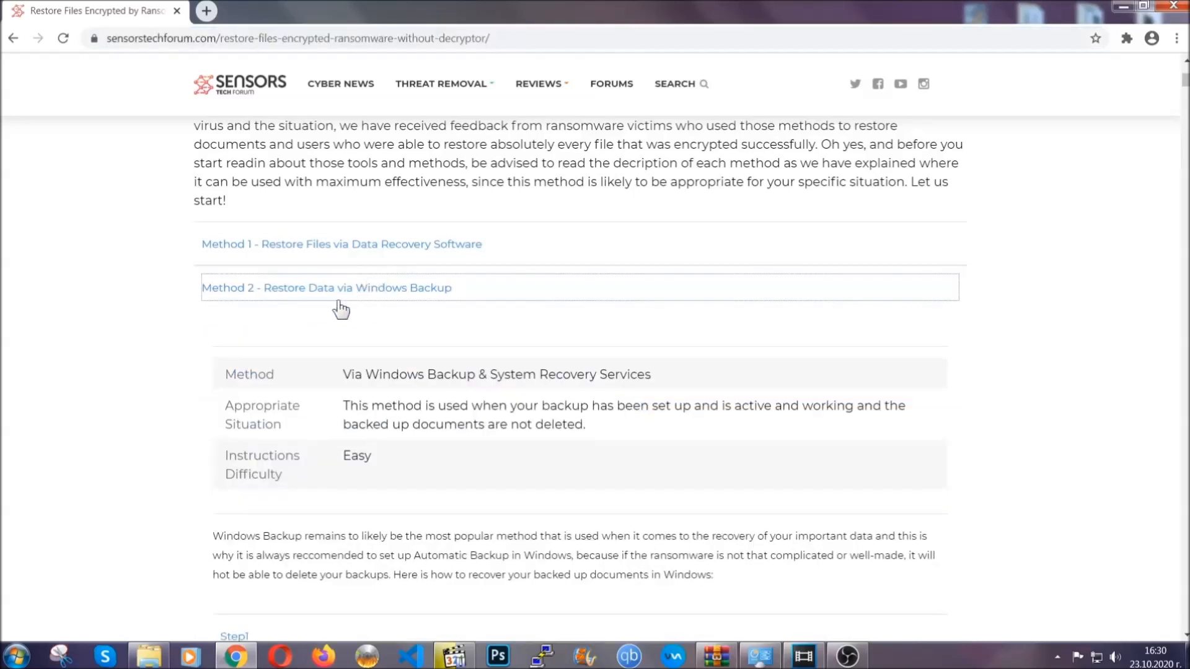
pyautogui.moveTo(228, 368); pyautogui.dragTo(425, 471)
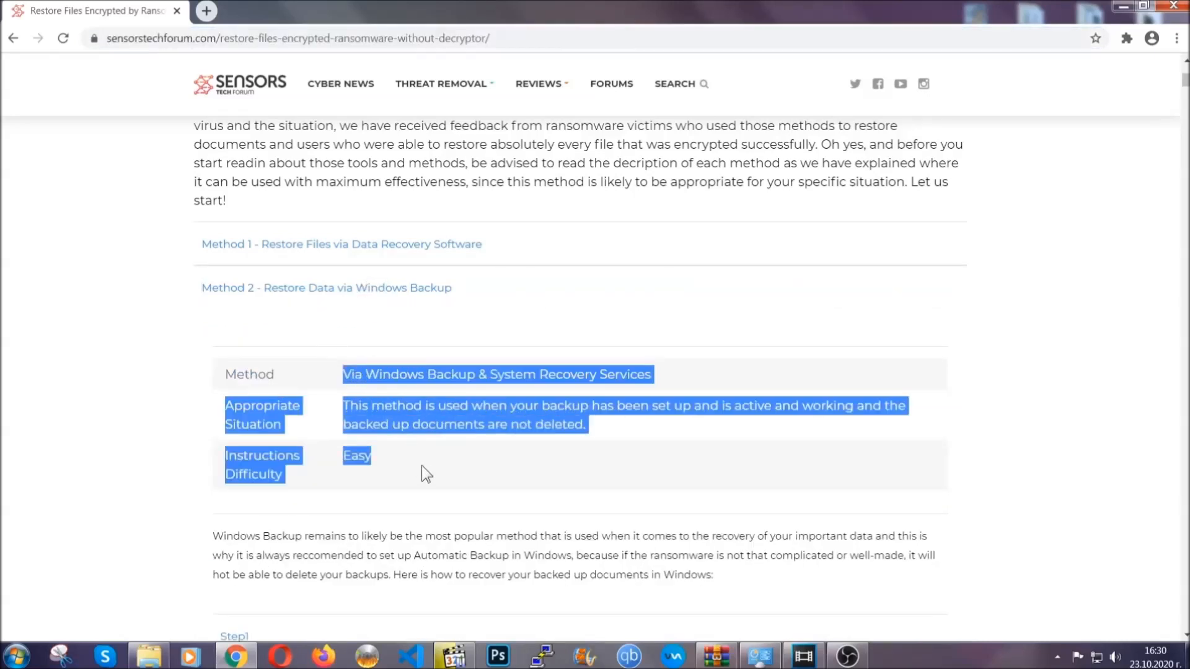
pyautogui.scroll(-3)
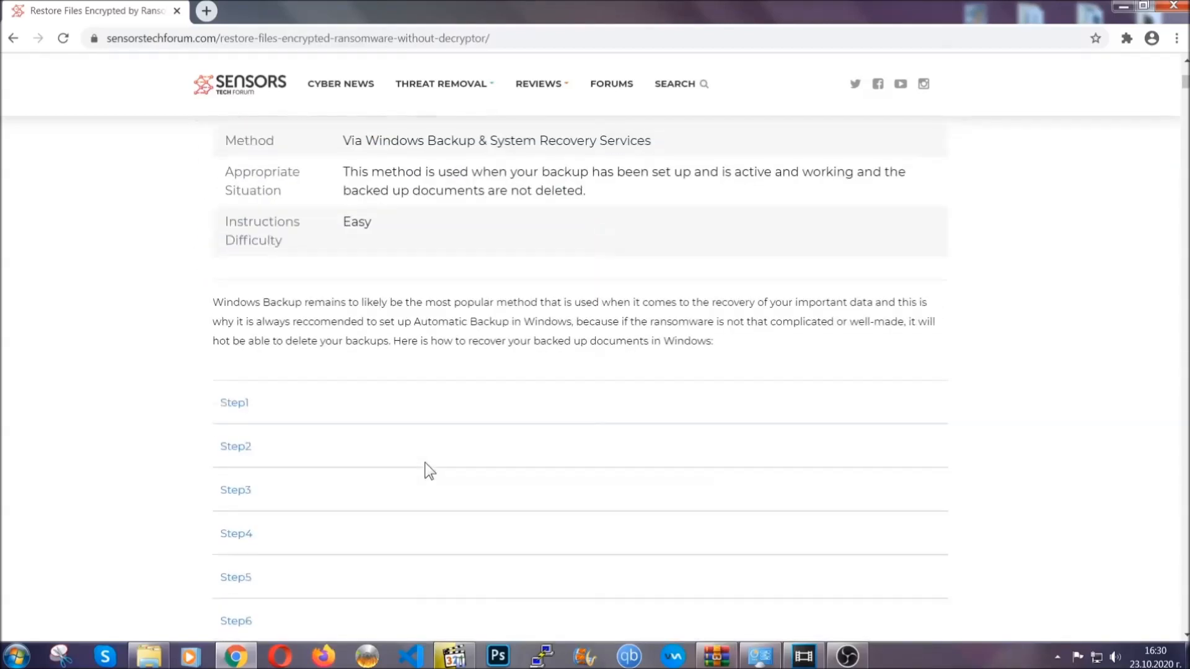
pyautogui.click(234, 402)
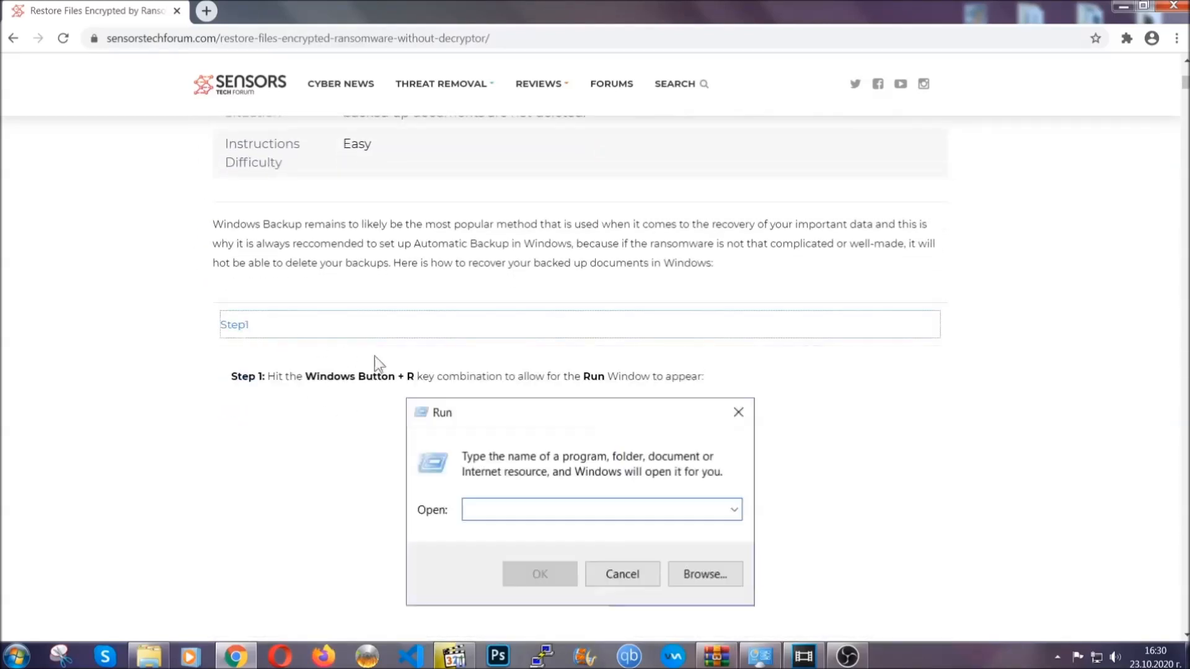
# Expand the remaining steps (ms-settings:windowsupdate, Step 3) and scroll down to the author bio
pyautogui.scroll(-3)
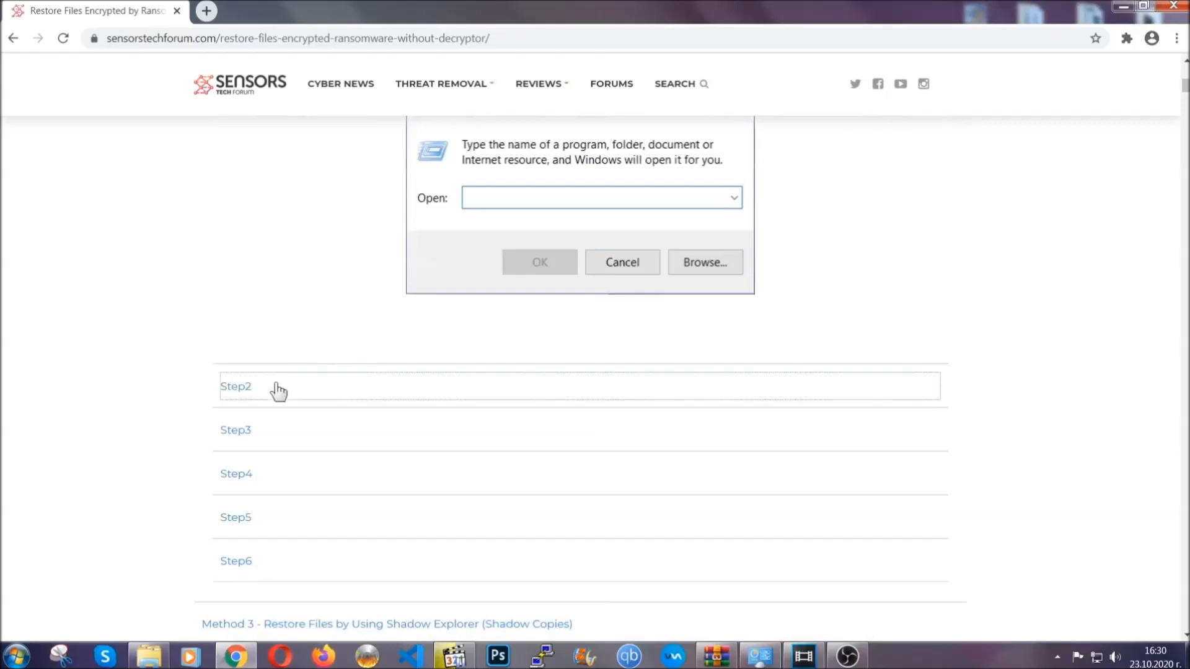
pyautogui.write('ms-settings:windowsupdate')
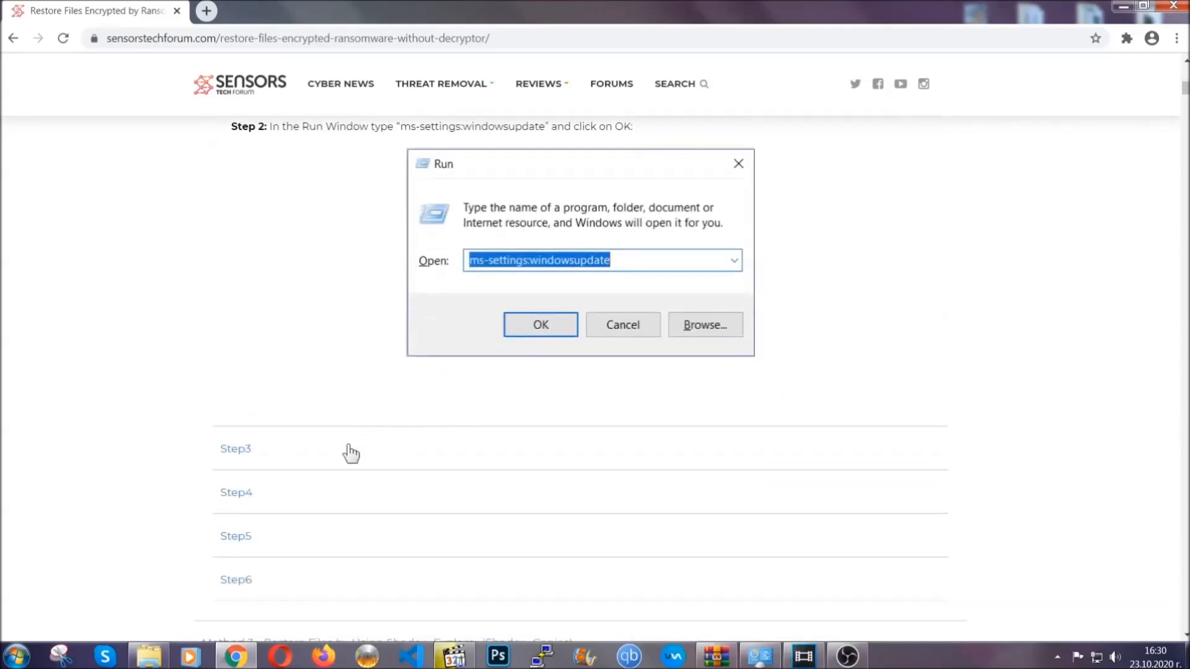
pyautogui.click(539, 323)
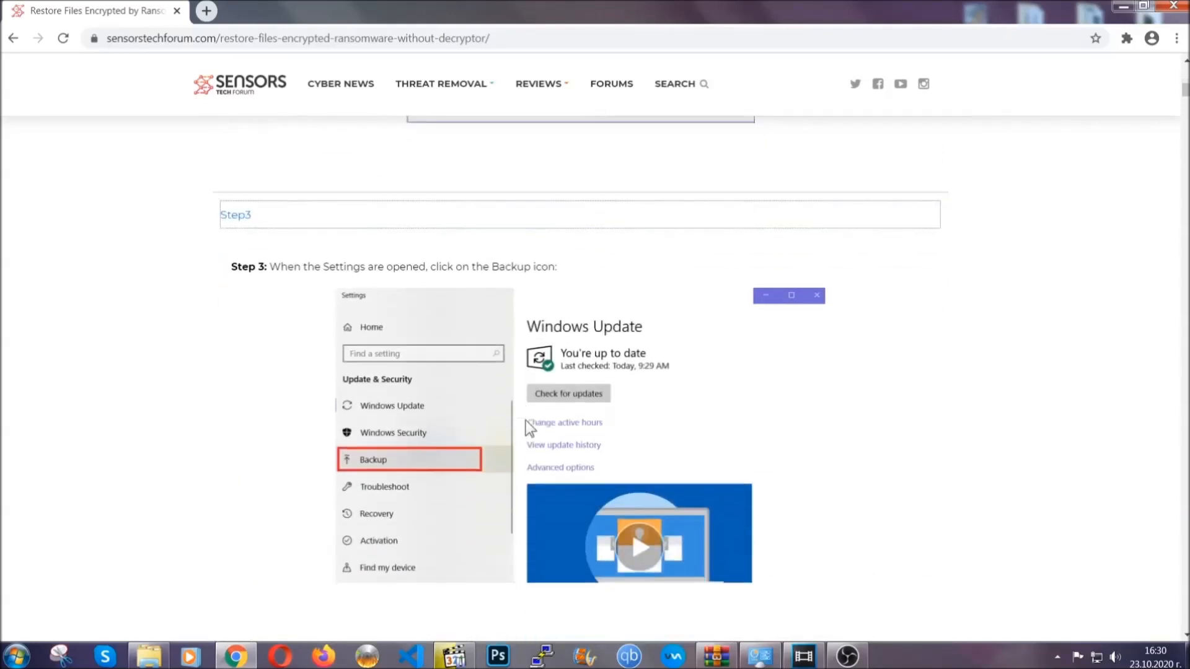
pyautogui.scroll(-3)
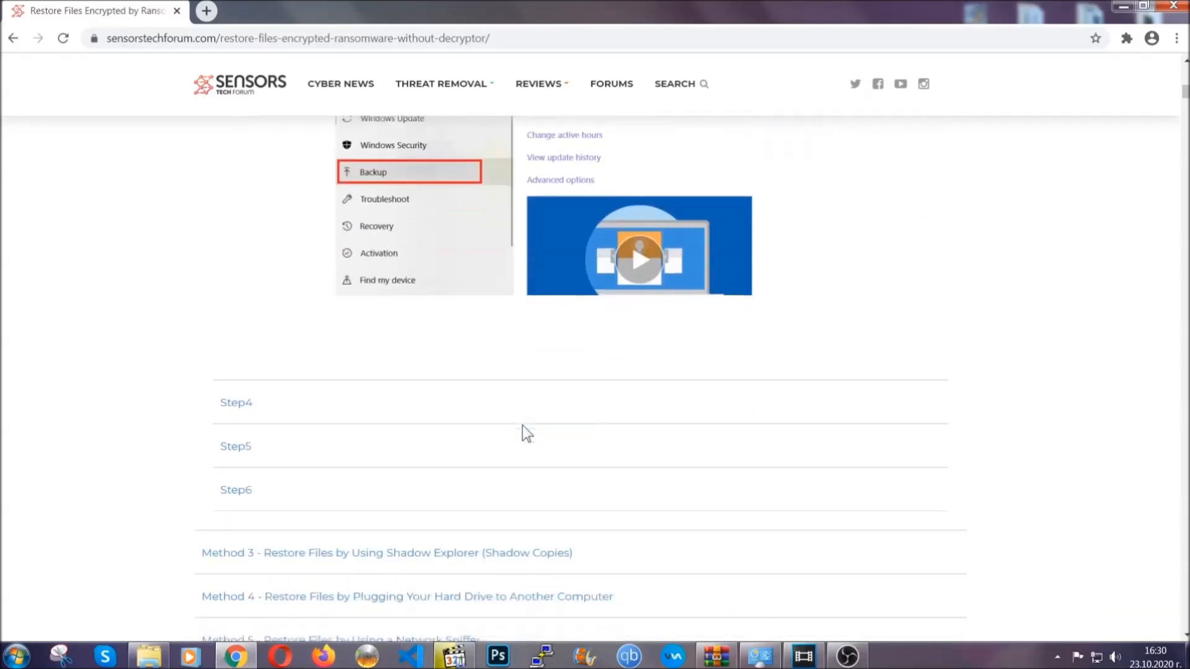
pyautogui.scroll(-3)
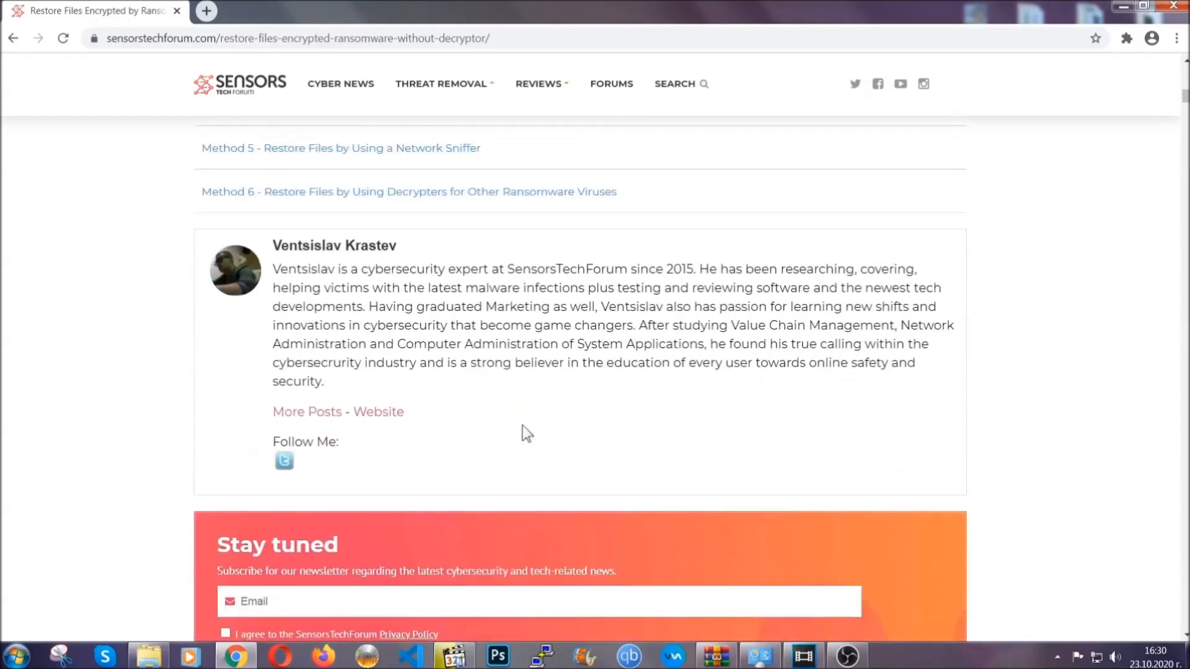